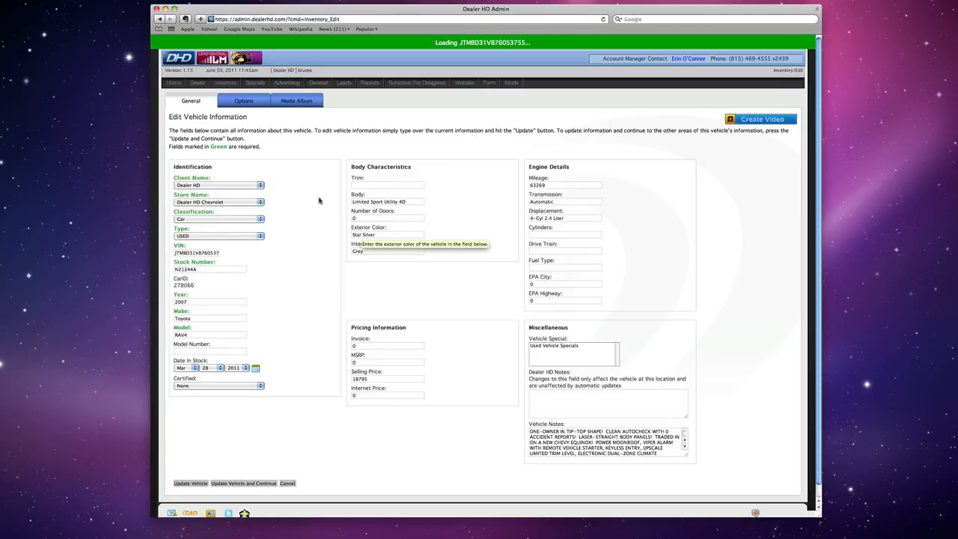
mouse_move(471, 237)
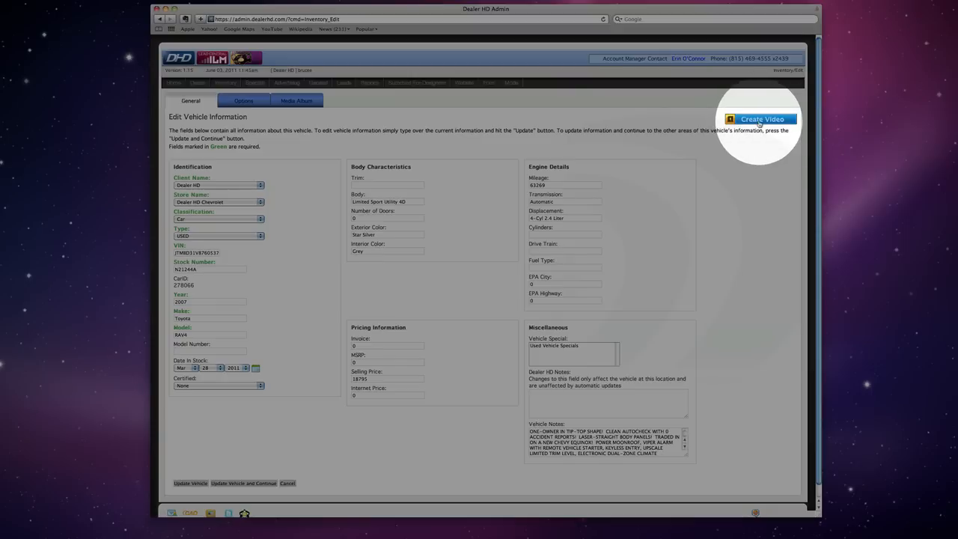
Start a new video from the vehicle's pictures and browse the full style catalogue
left_click(761, 119)
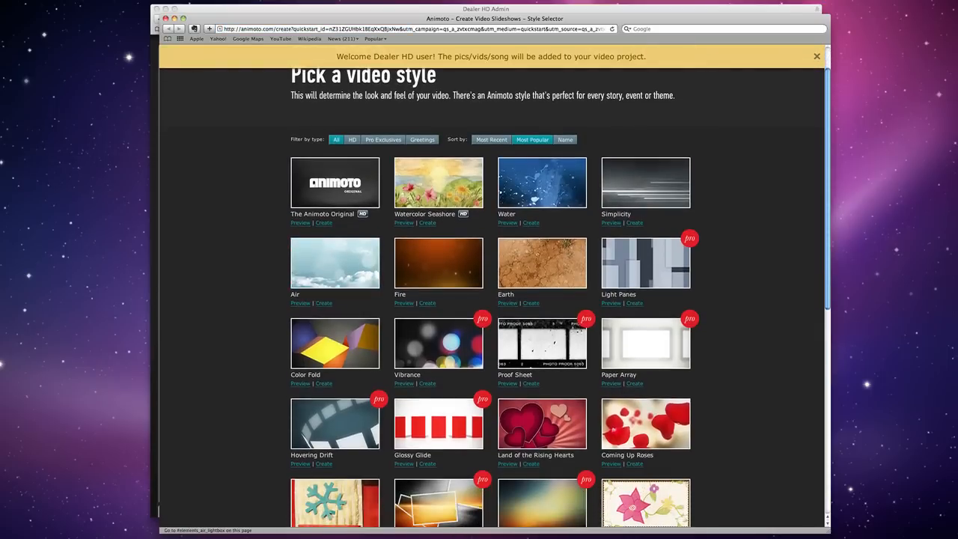
scroll("down", 3)
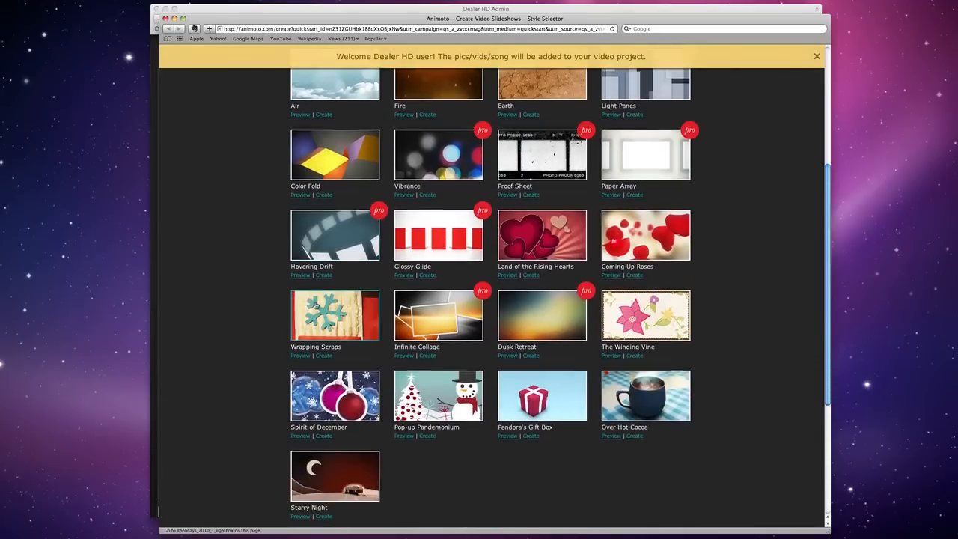
scroll("up", 3)
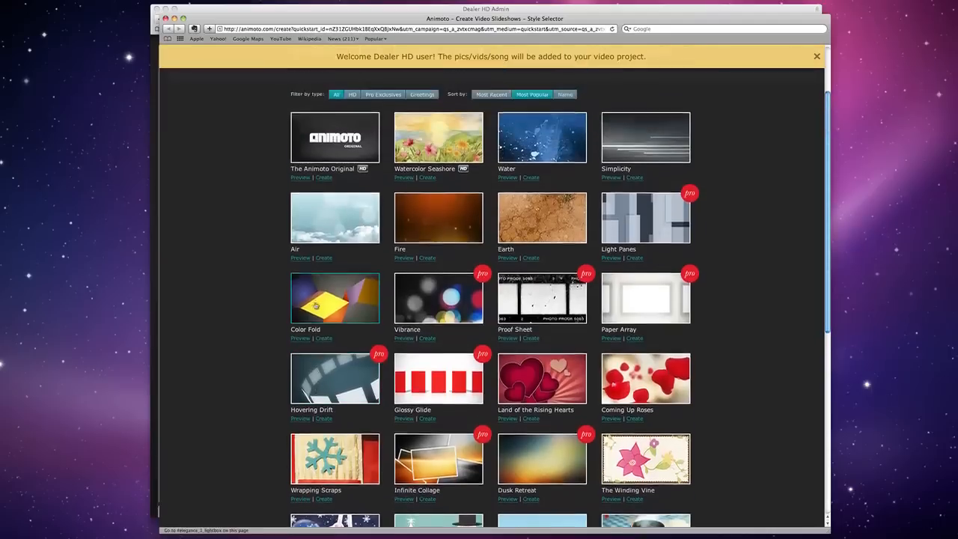
scroll("up", 3)
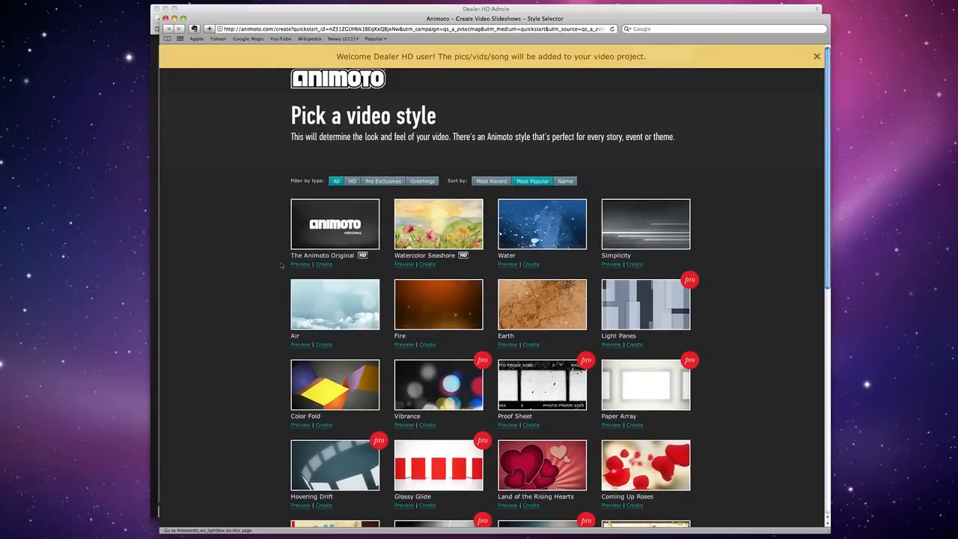
mouse_move(273, 203)
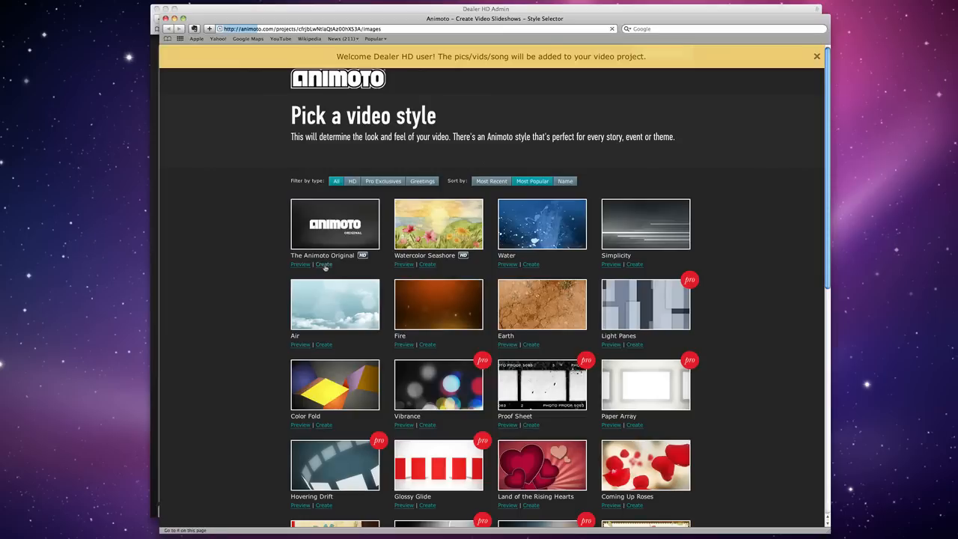
Choose The Animoto Original style, loading the car's 25 photos into the editor
left_click(323, 264)
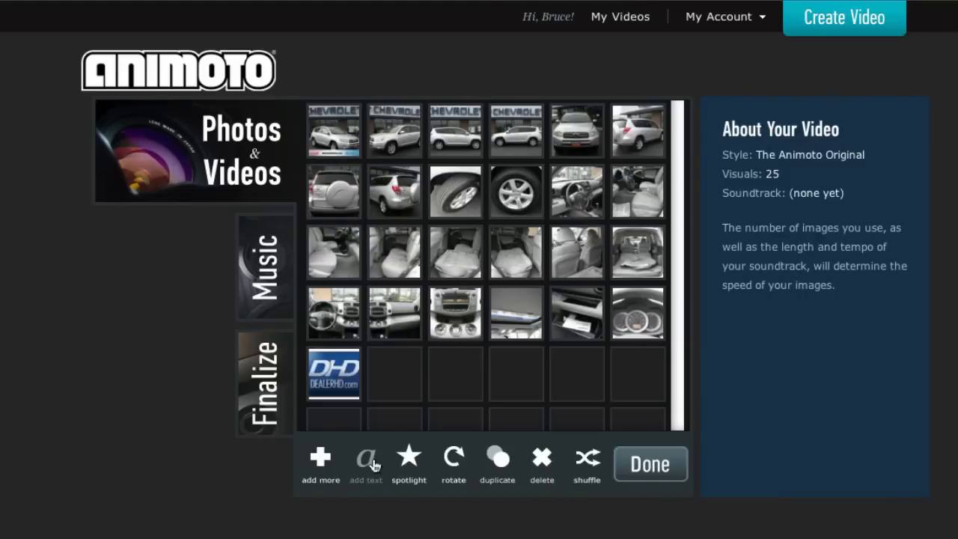
Insert opening title slides reading 2007 Toyota RAV4 before the photos
left_click(365, 461)
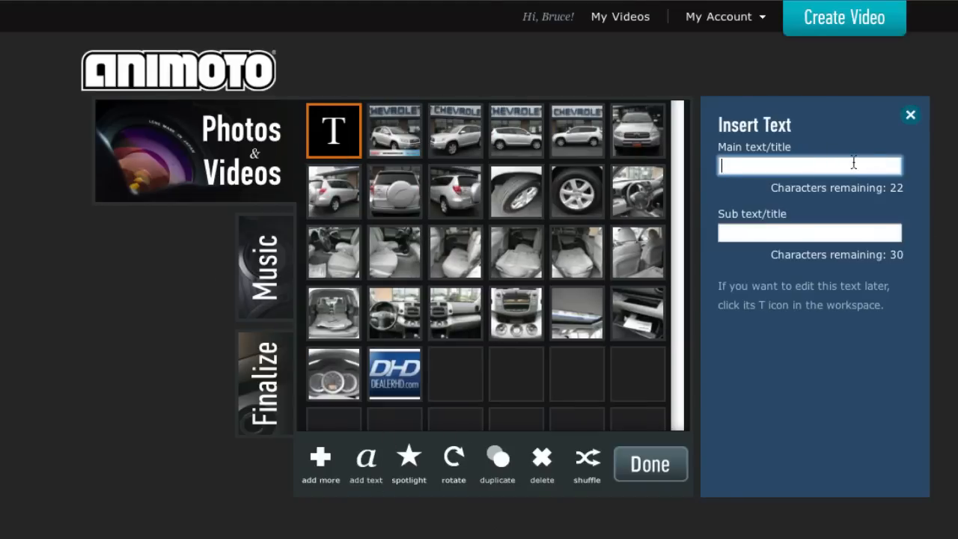
type("2000")
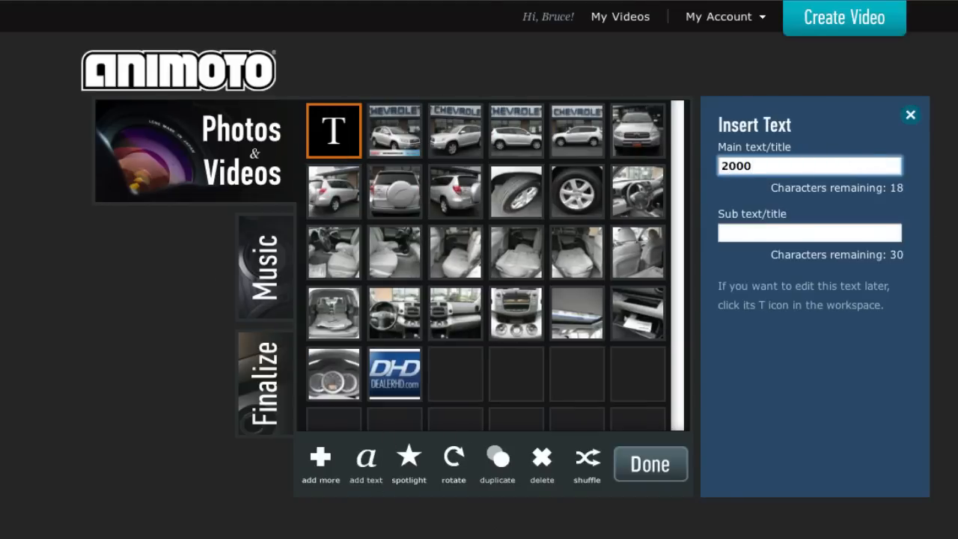
type("2007")
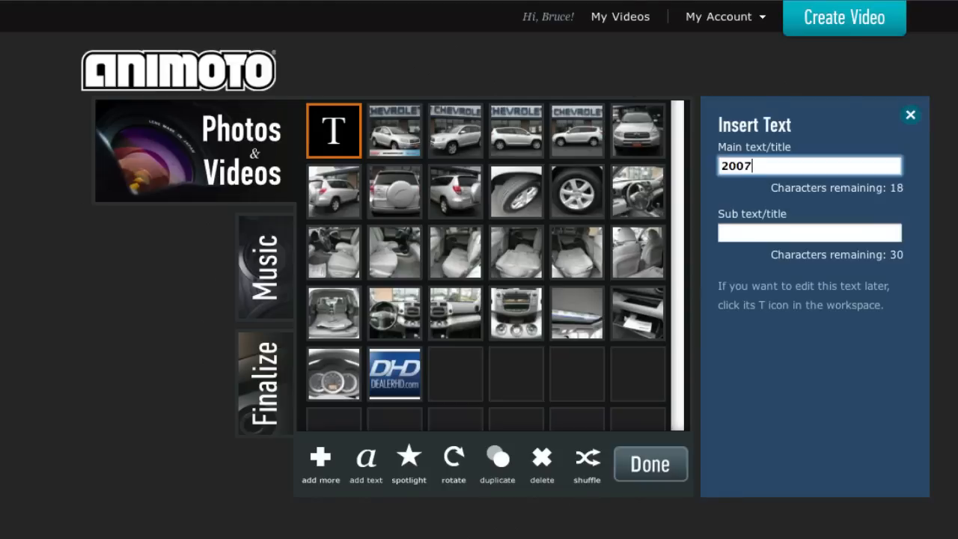
type("Toyota RA")
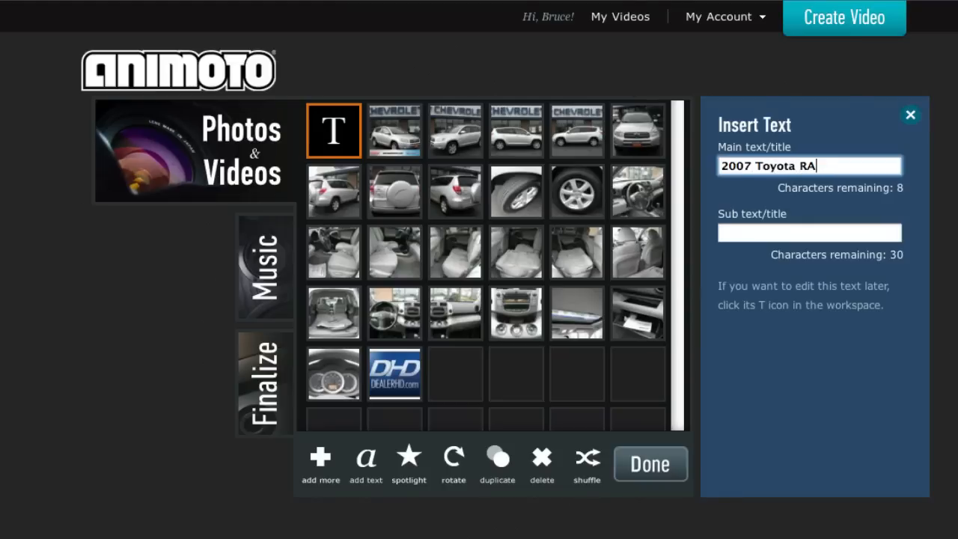
type("V4")
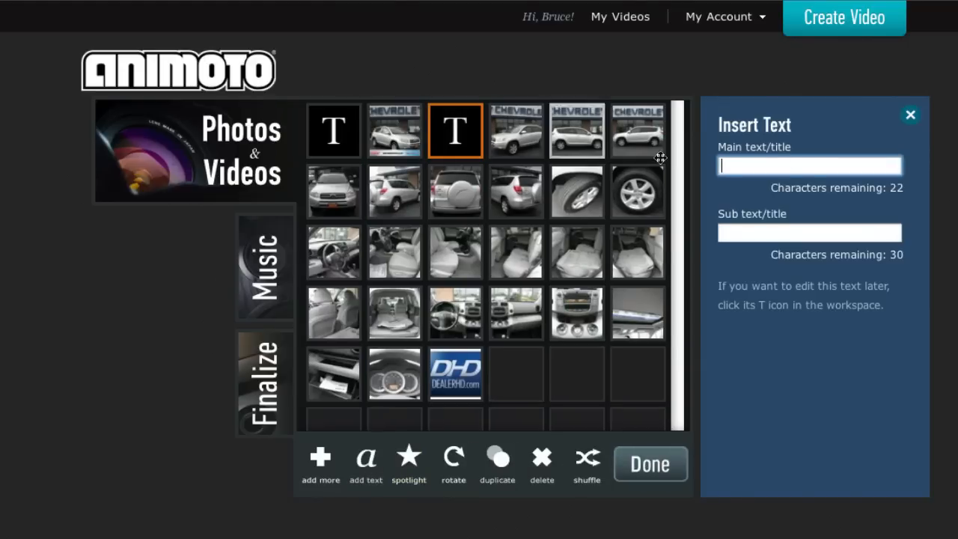
type("200")
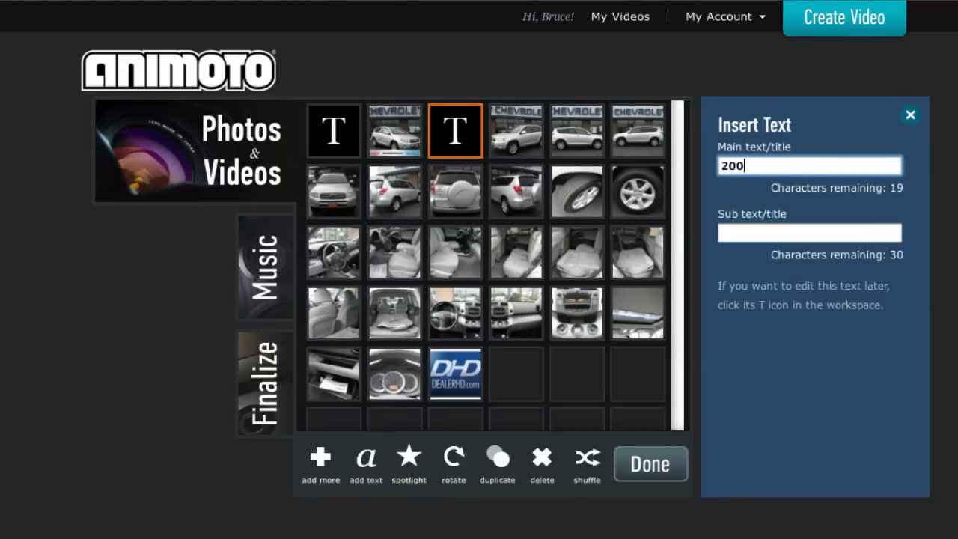
type("2007 Toyota R")
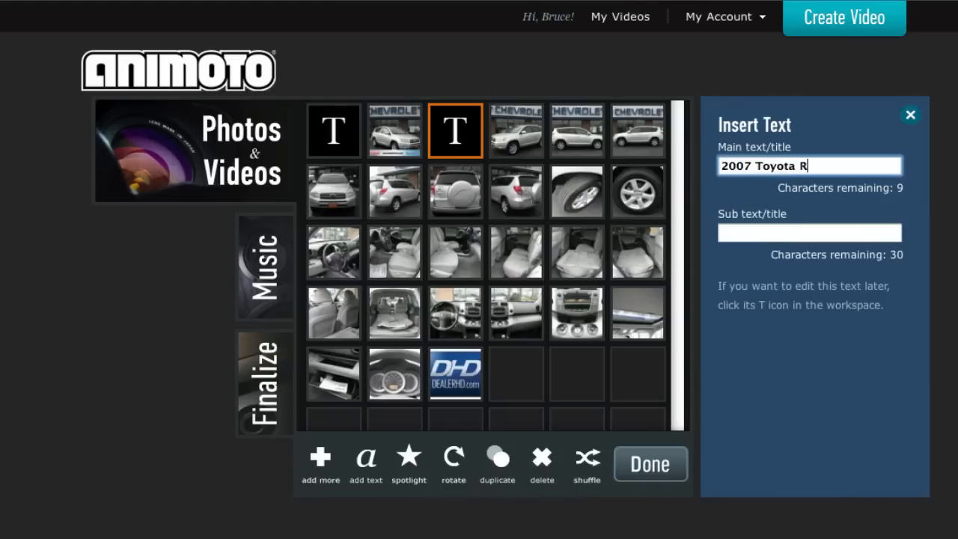
type("AV4")
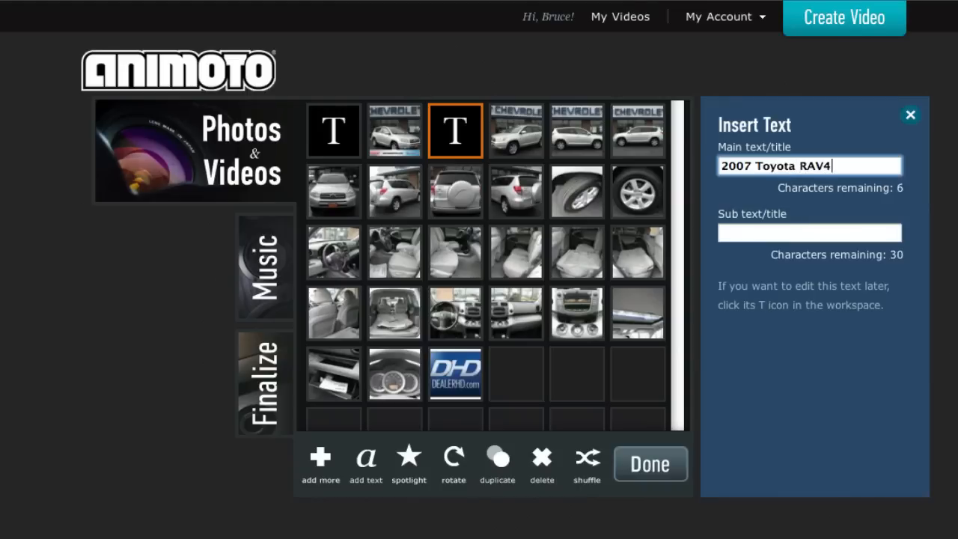
Subtitle the slide Exterior and add another text slide before the interior photos
left_click(808, 232)
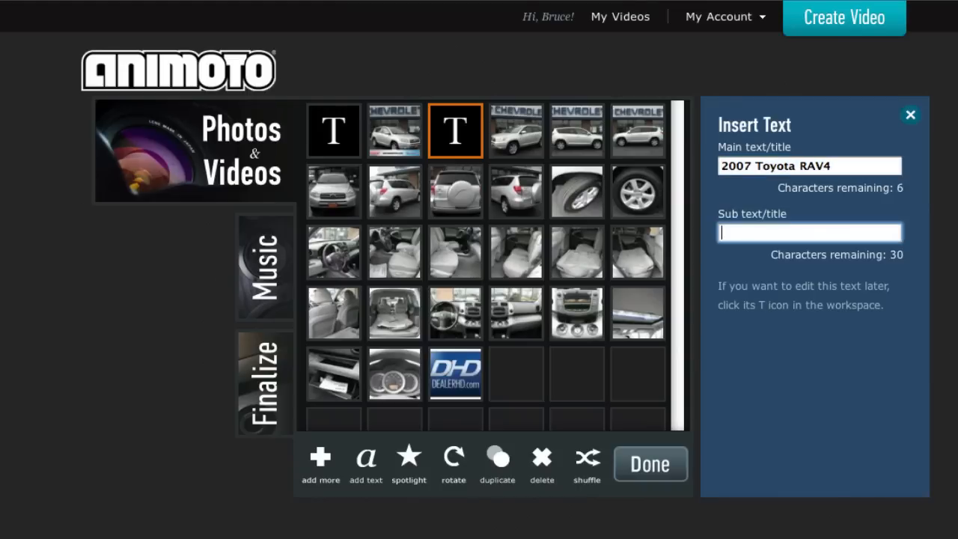
type("Exterior")
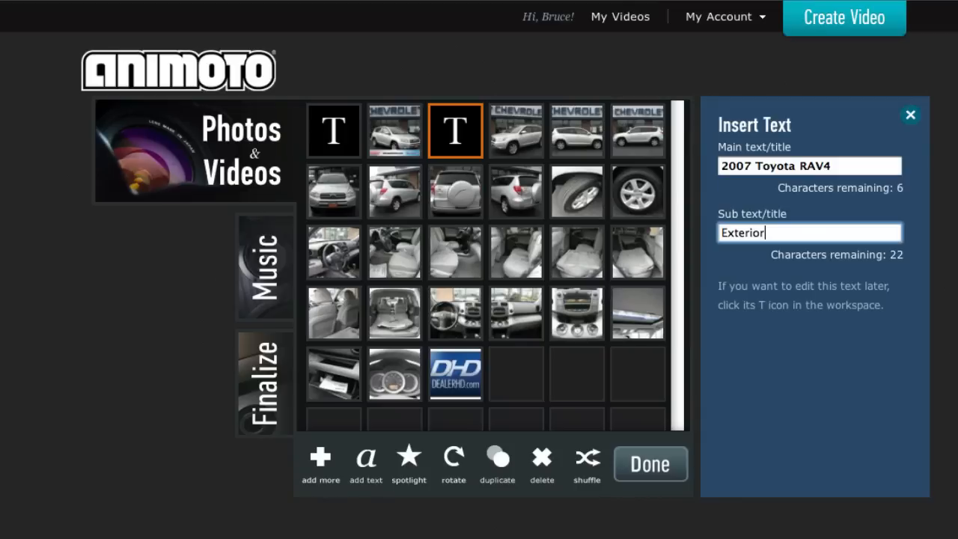
left_click(366, 457)
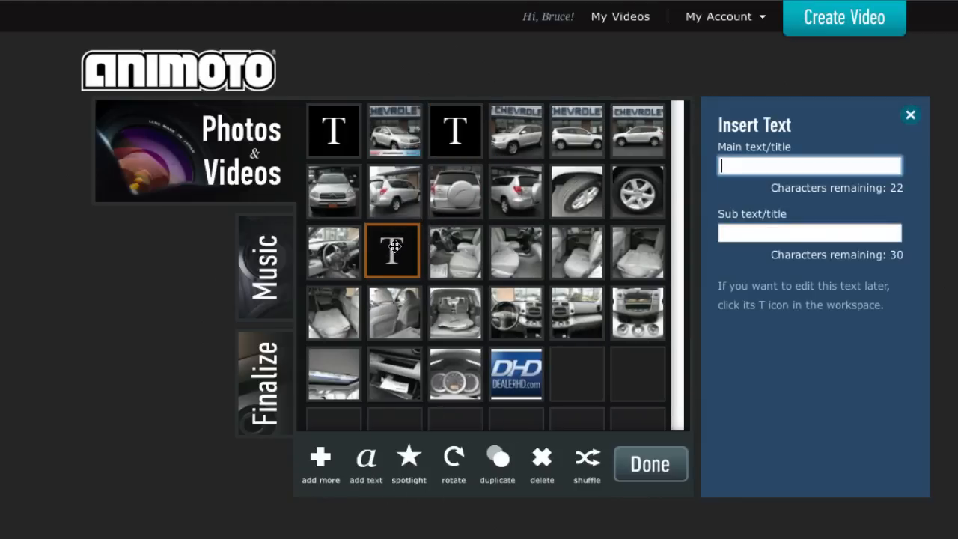
Fill the slide with 2007 Toyota RAV4 and the subtitle Interior
left_click(332, 252)
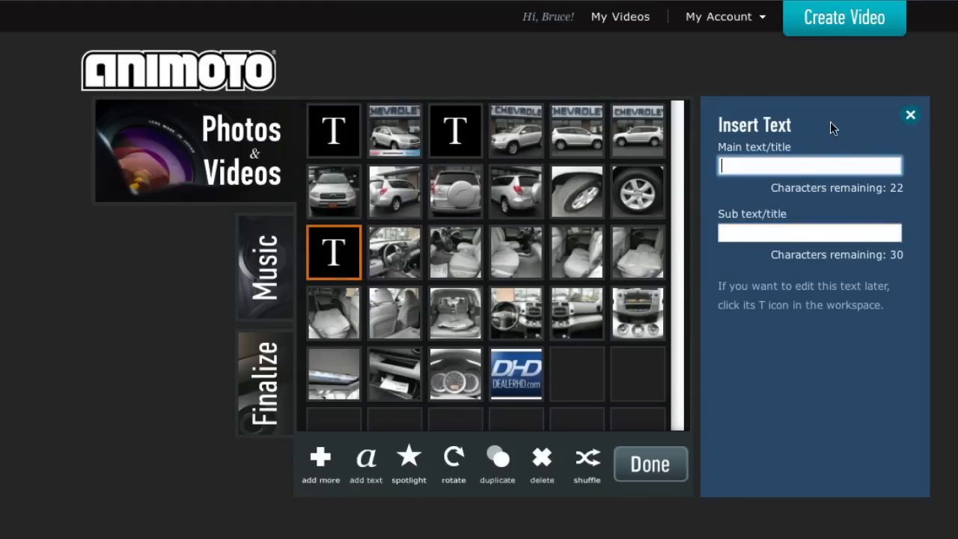
type("2007 Toyota RAV4")
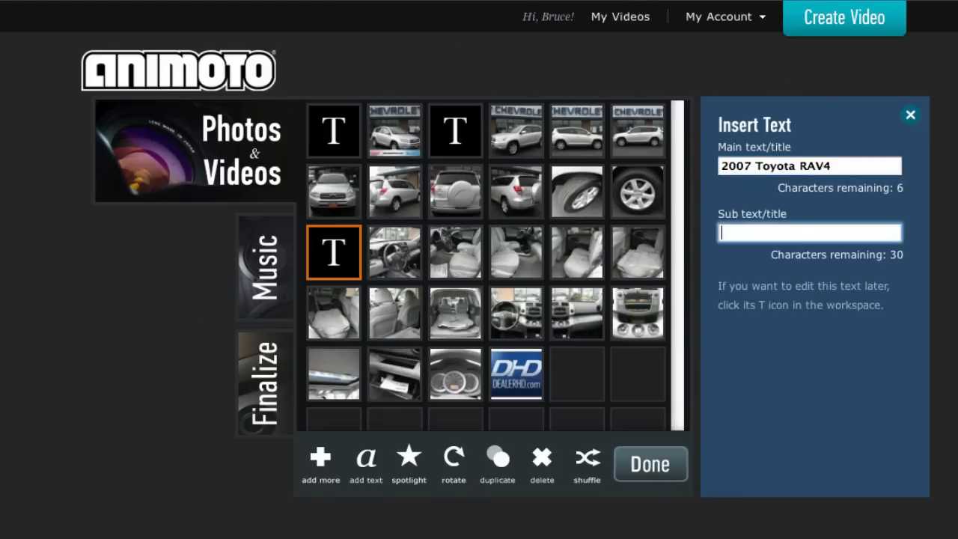
type("Interior")
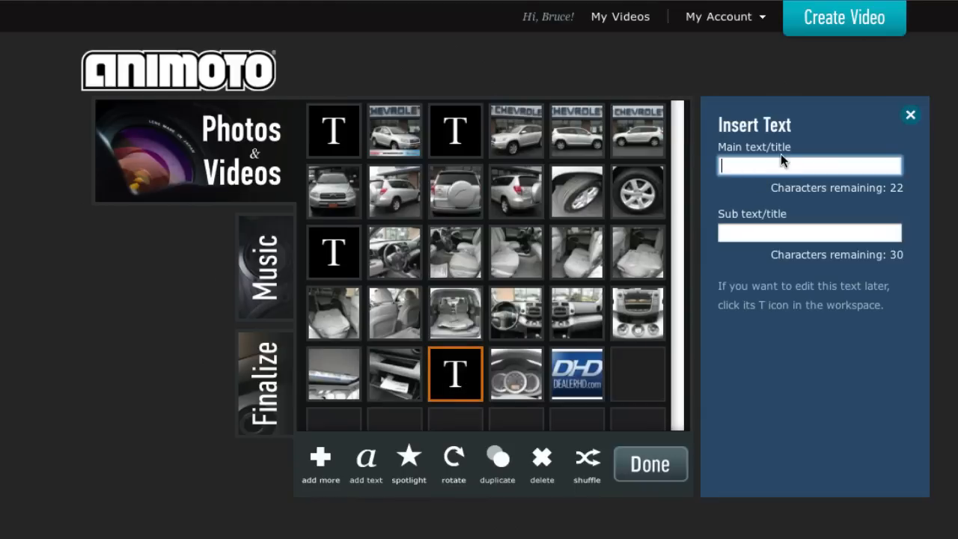
Add a Mileage slide with 63269 as its subtitle near the end
type("Mileage")
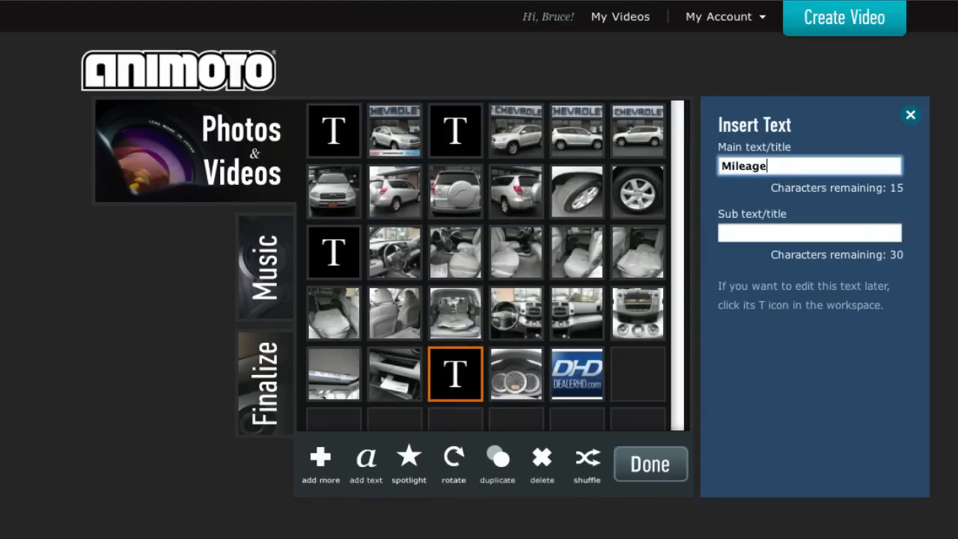
type("5")
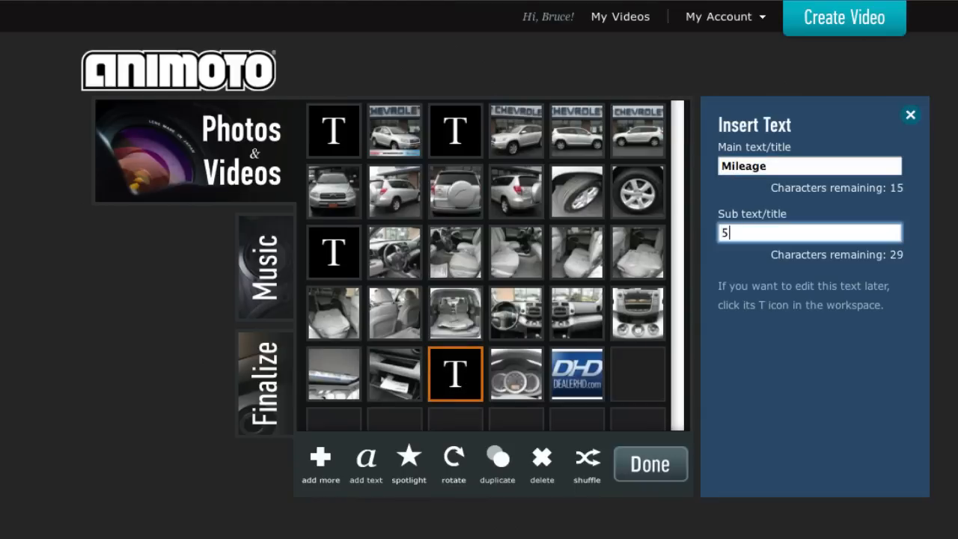
type("32")
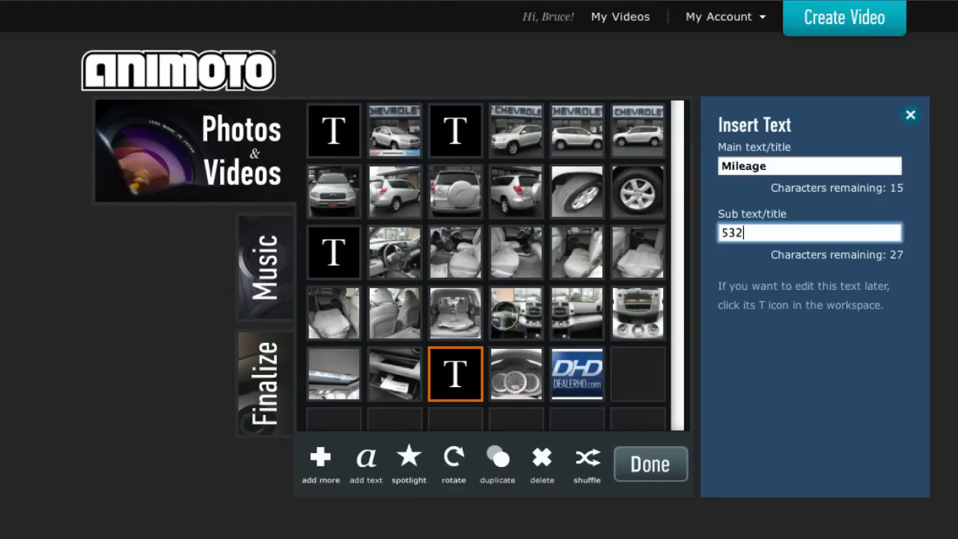
type("69")
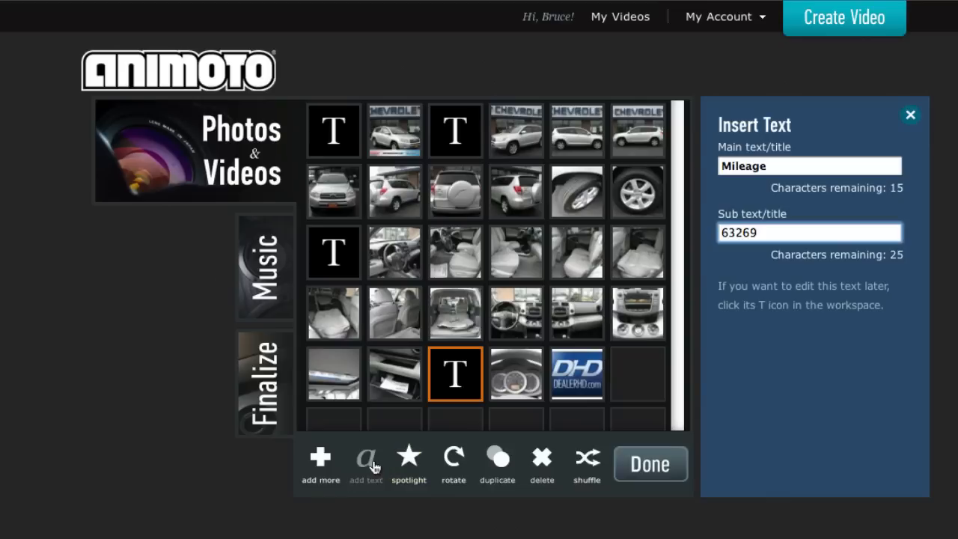
Add a closing slide Call Dealer HD Today with 866.222.7712 and save the arrangement
left_click(366, 464)
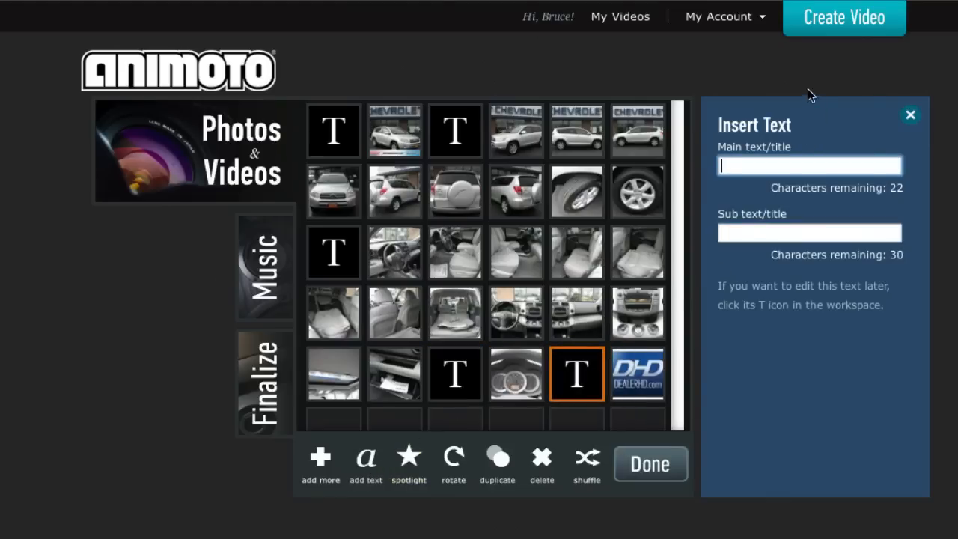
type("Call To")
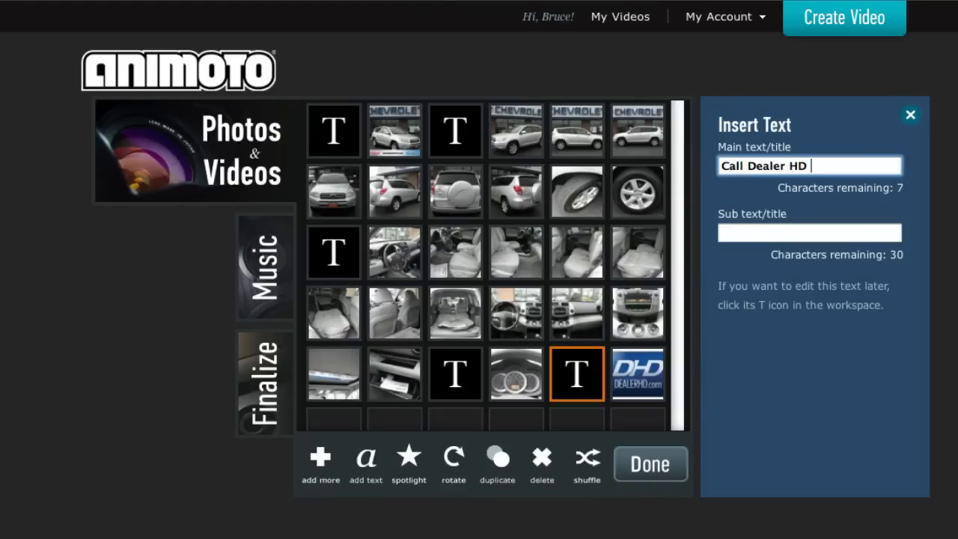
type("Today")
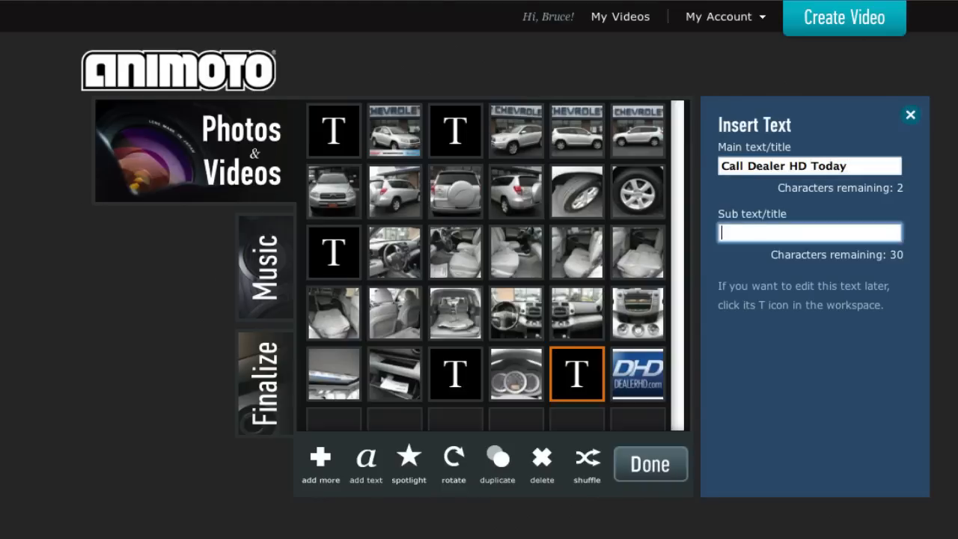
type("866.")
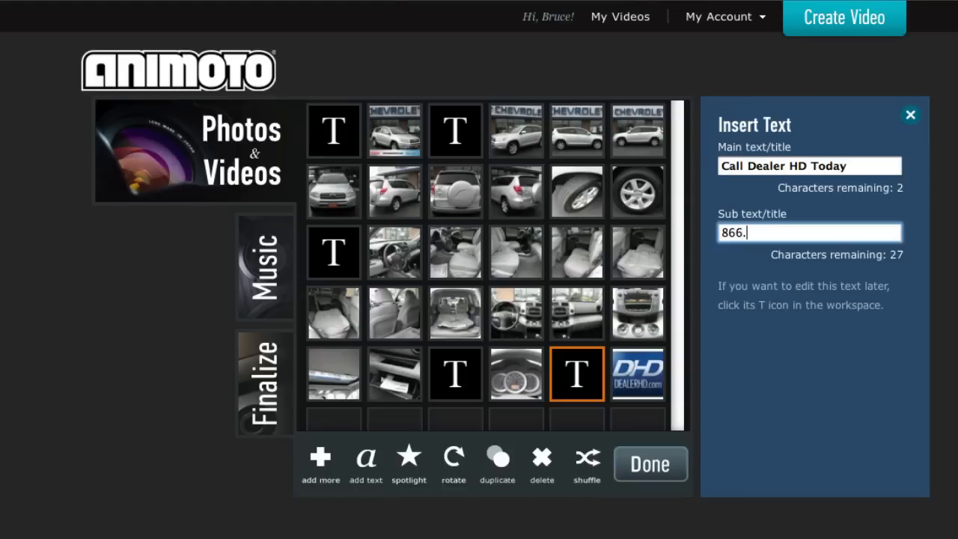
type("222.")
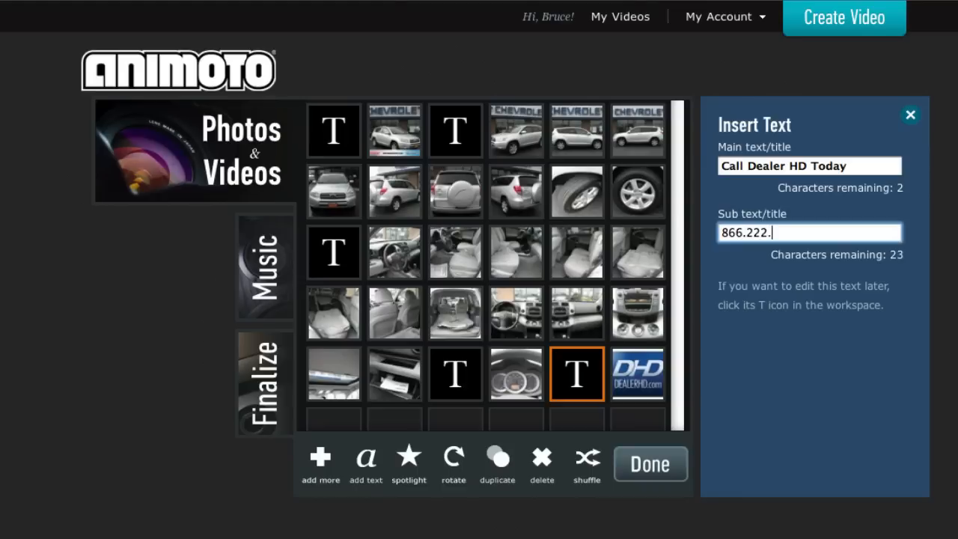
type("7712")
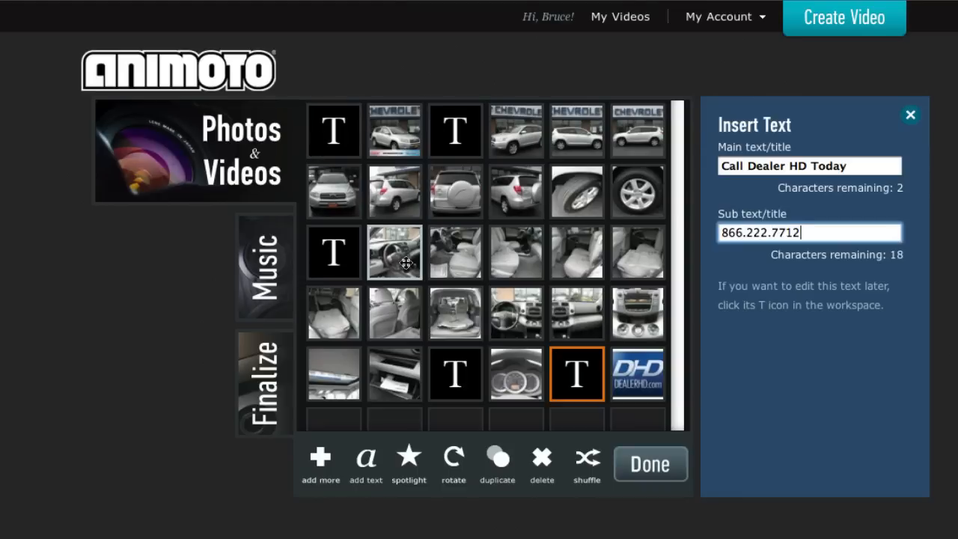
mouse_move(455, 313)
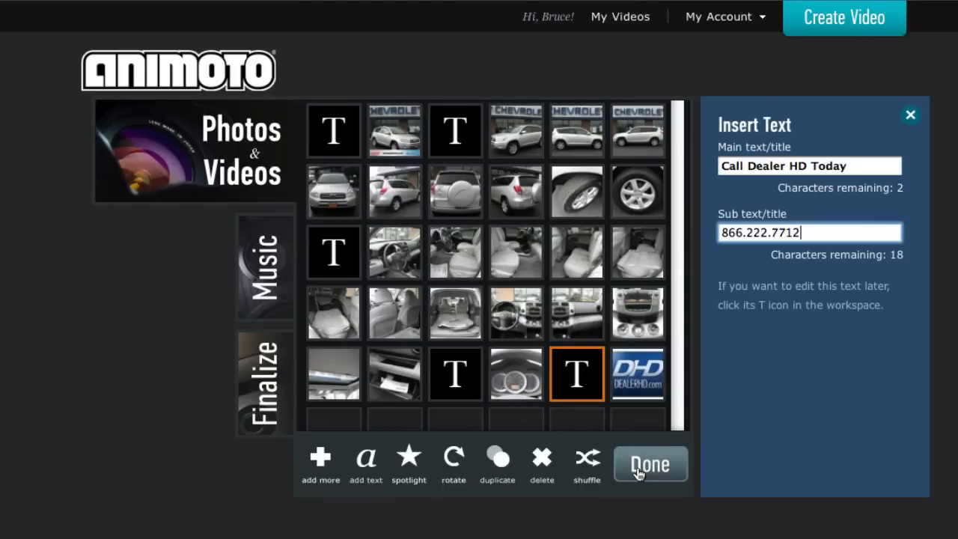
left_click(650, 464)
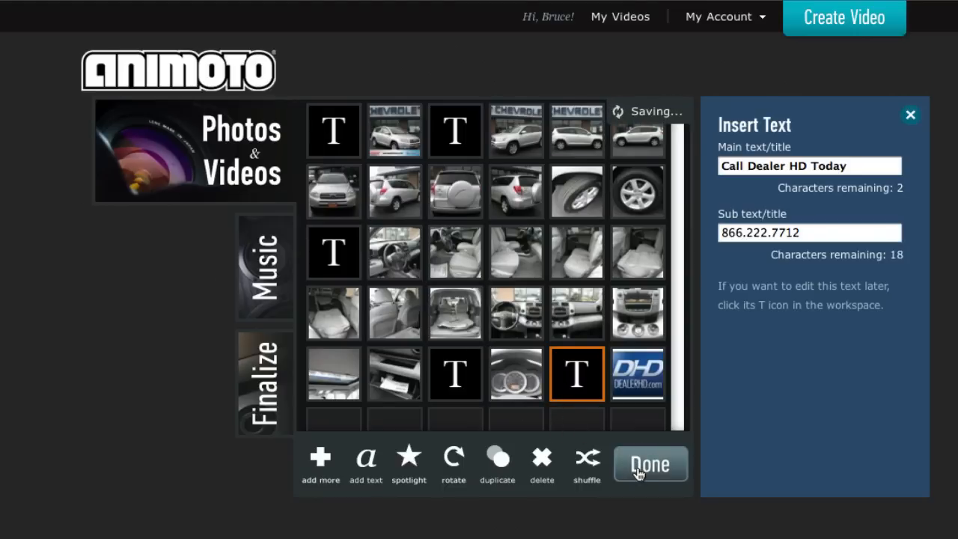
Move to the Music step and browse the song library down to D amb by Lior Magal
left_click(650, 464)
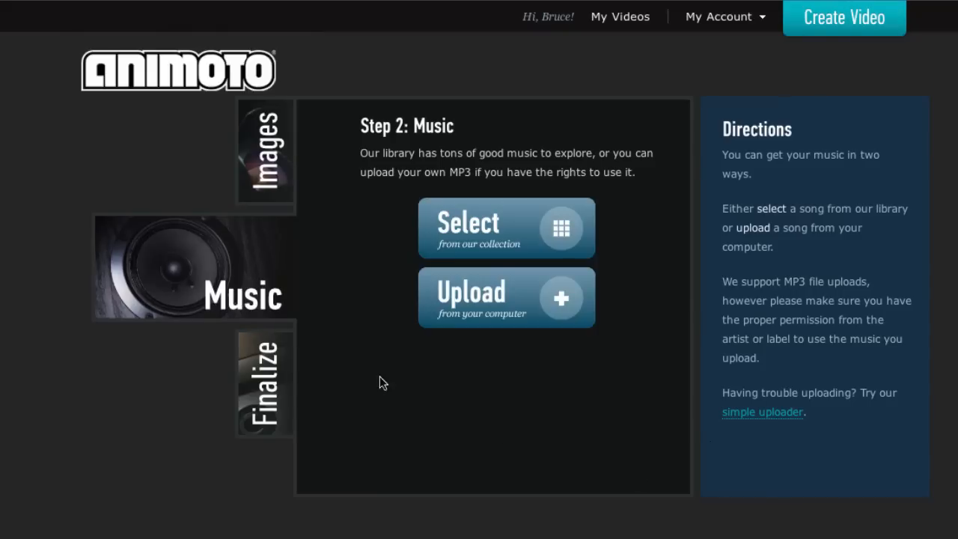
left_click(506, 227)
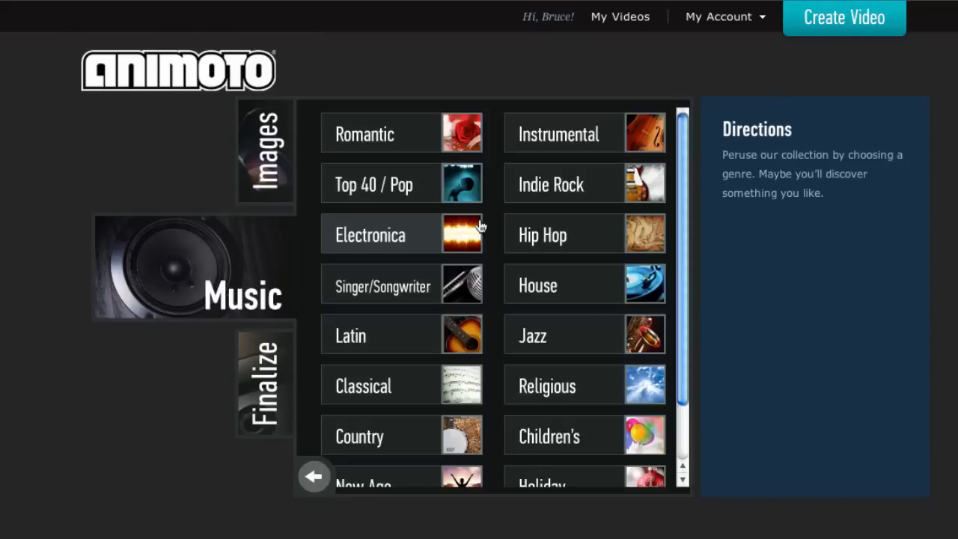
mouse_move(570, 158)
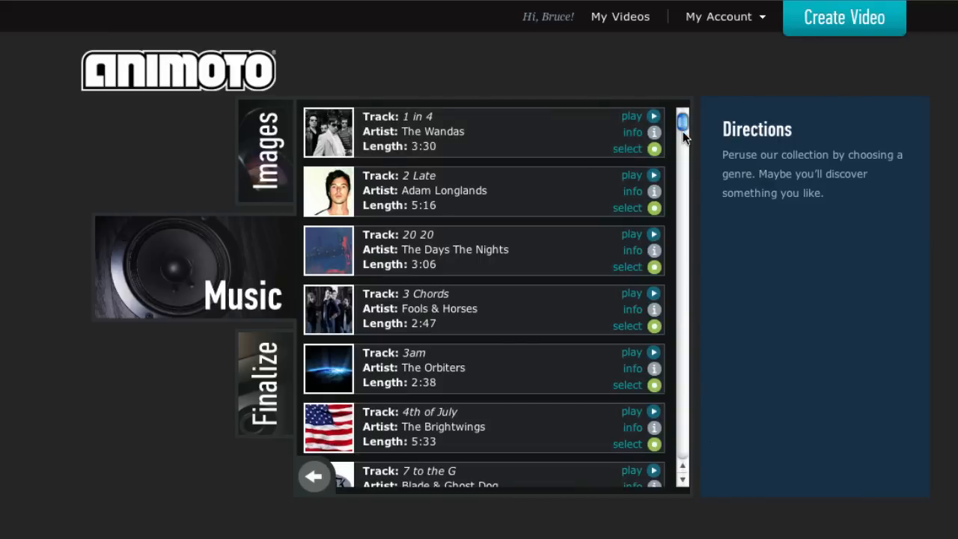
scroll("down", 3)
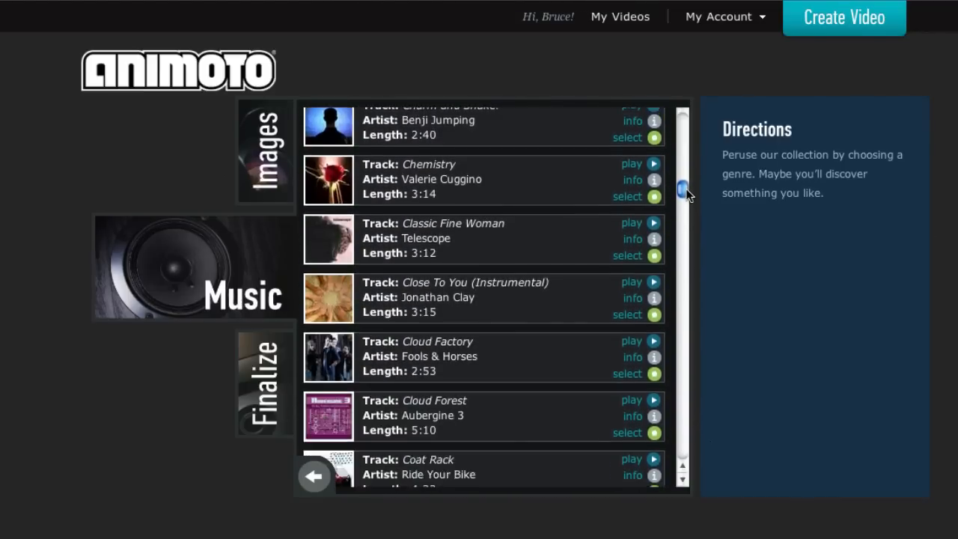
scroll("down", 3)
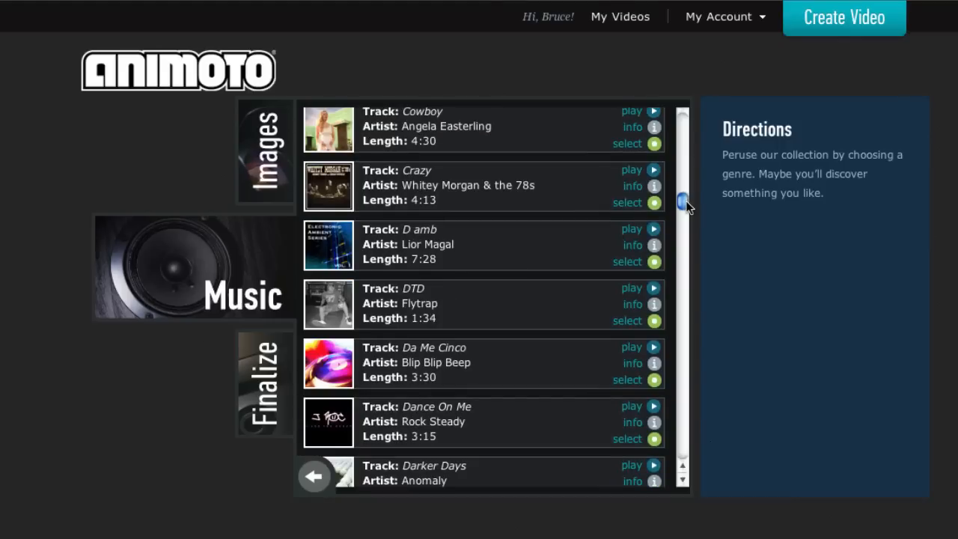
mouse_move(607, 264)
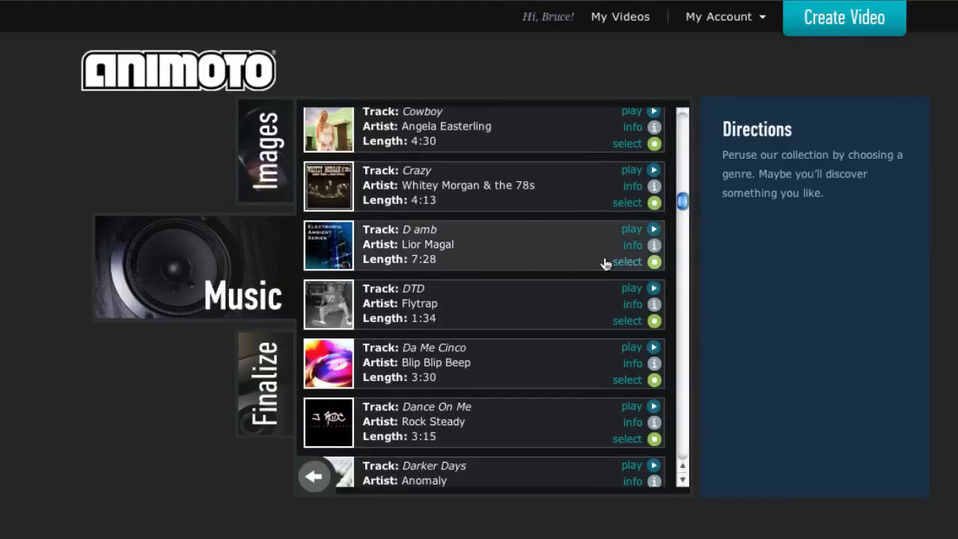
mouse_move(654, 269)
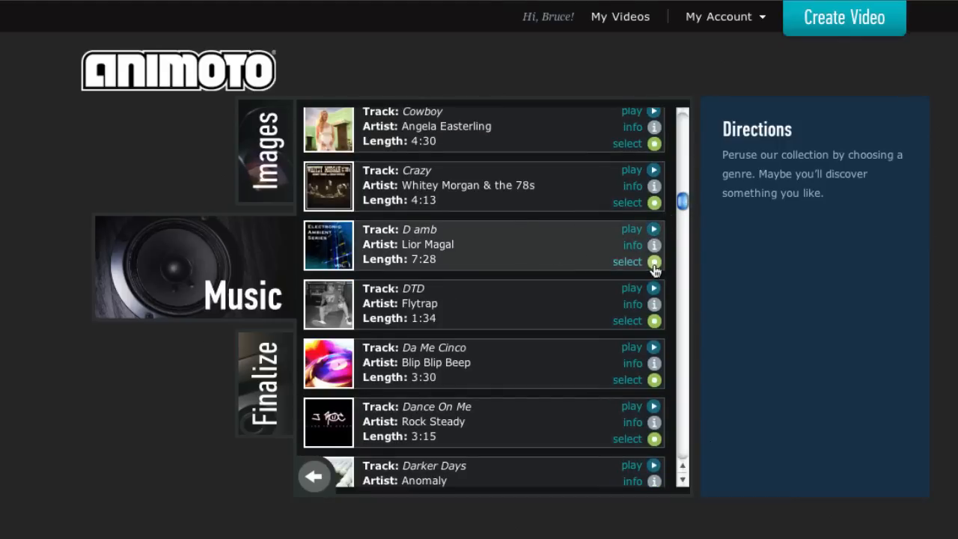
Select D amb by Lior Magal as the soundtrack and continue to customization
left_click(652, 260)
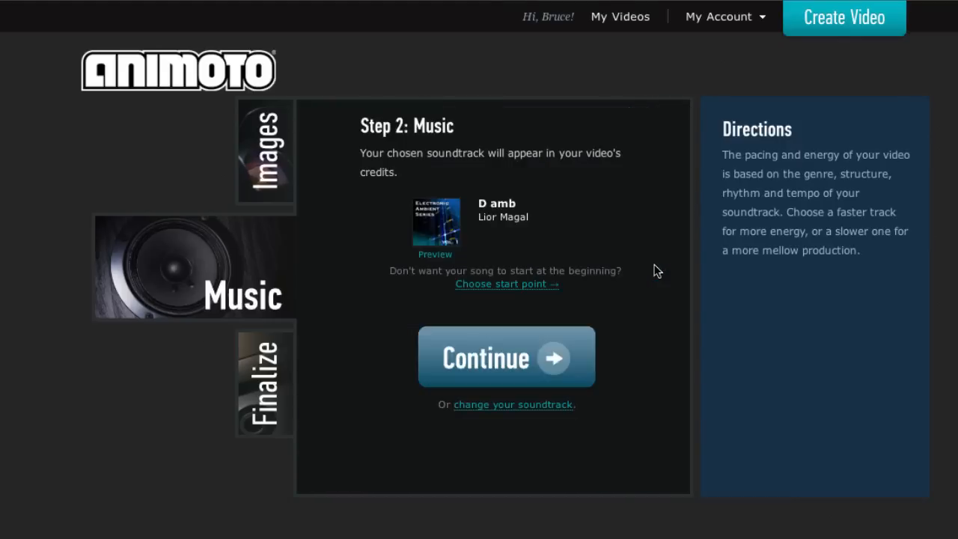
mouse_move(491, 365)
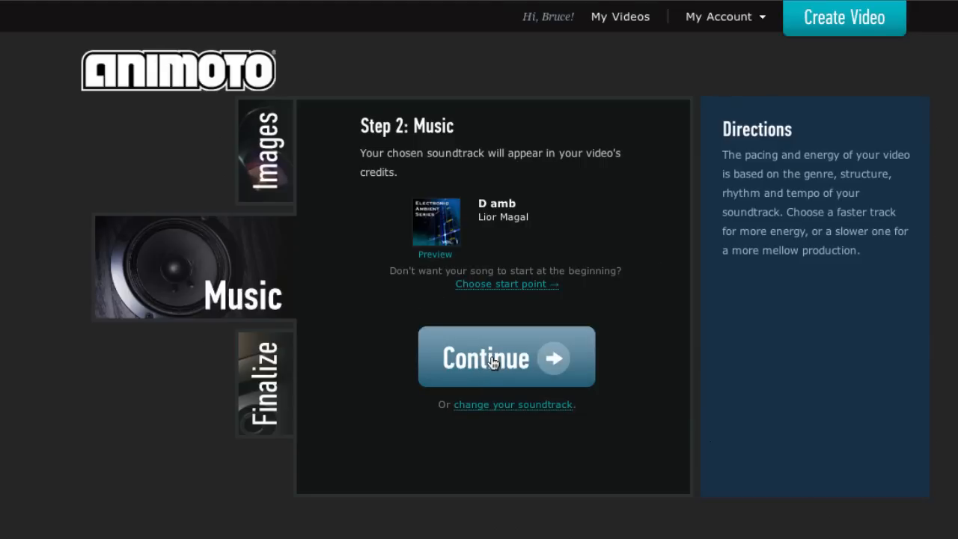
left_click(506, 356)
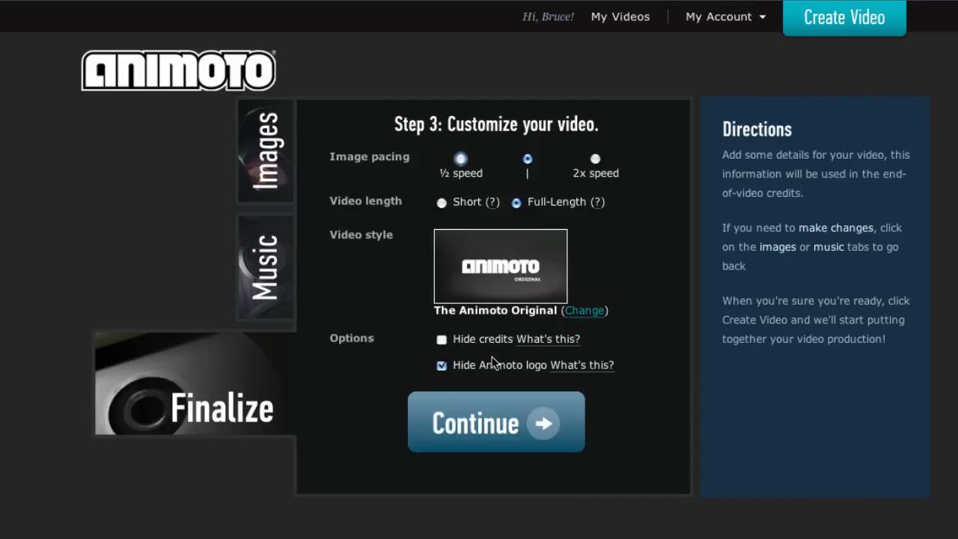
mouse_move(501, 221)
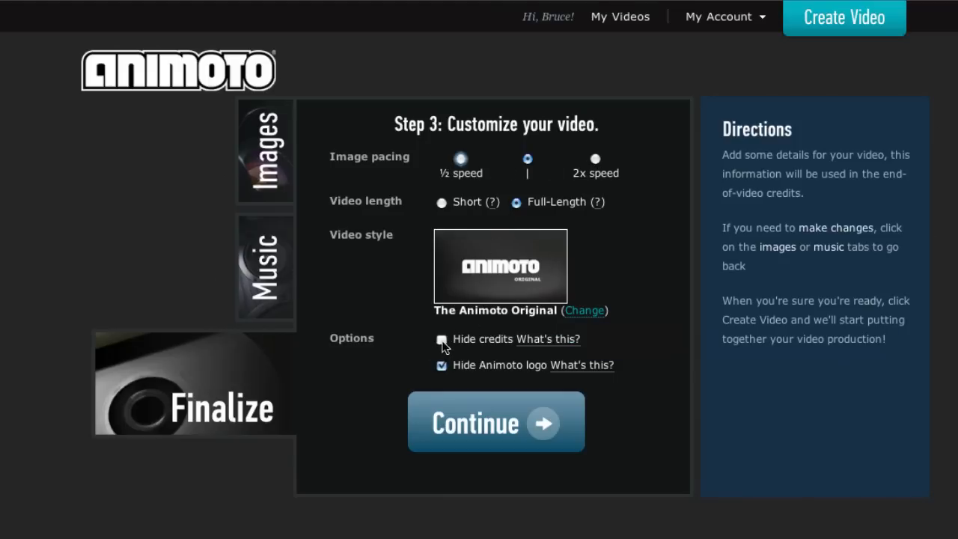
Hide the end credits and continue to the video details form
left_click(443, 338)
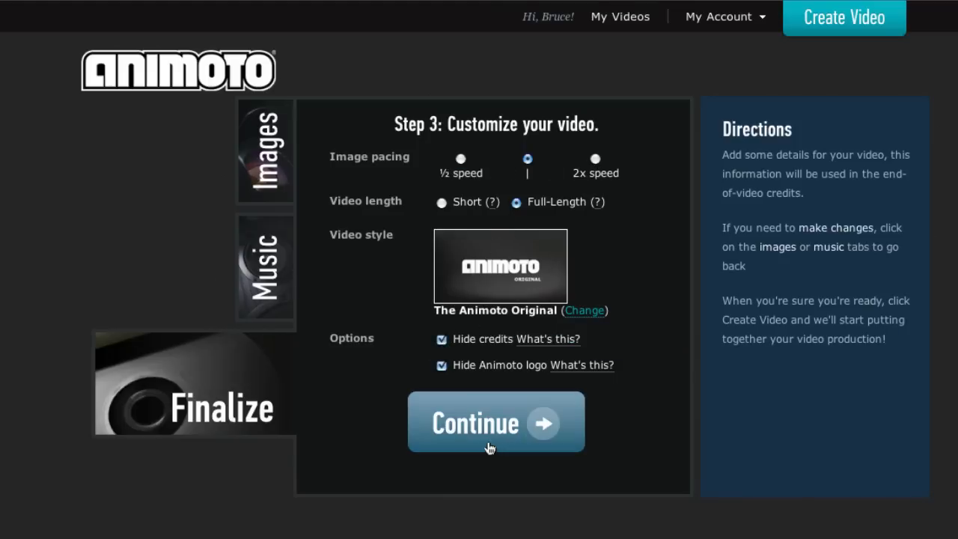
mouse_move(548, 339)
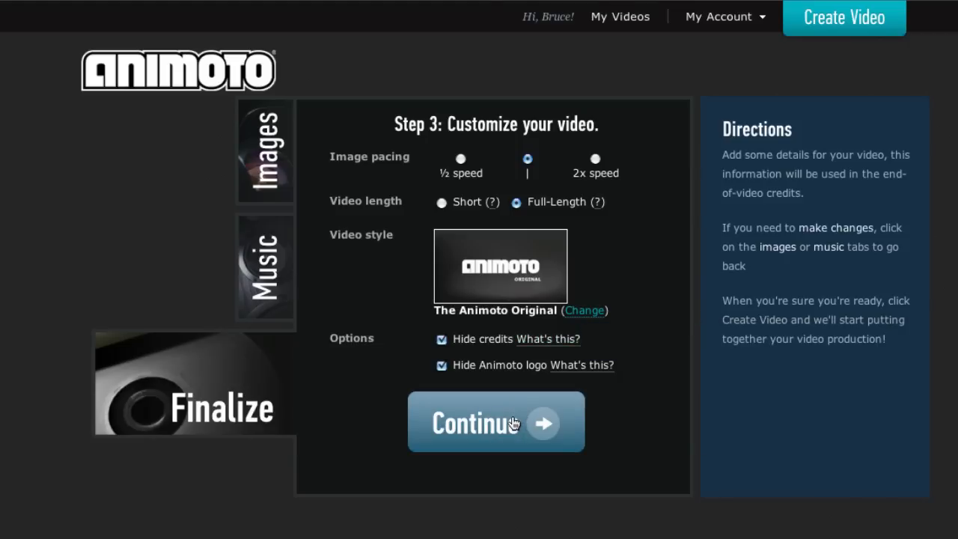
left_click(496, 422)
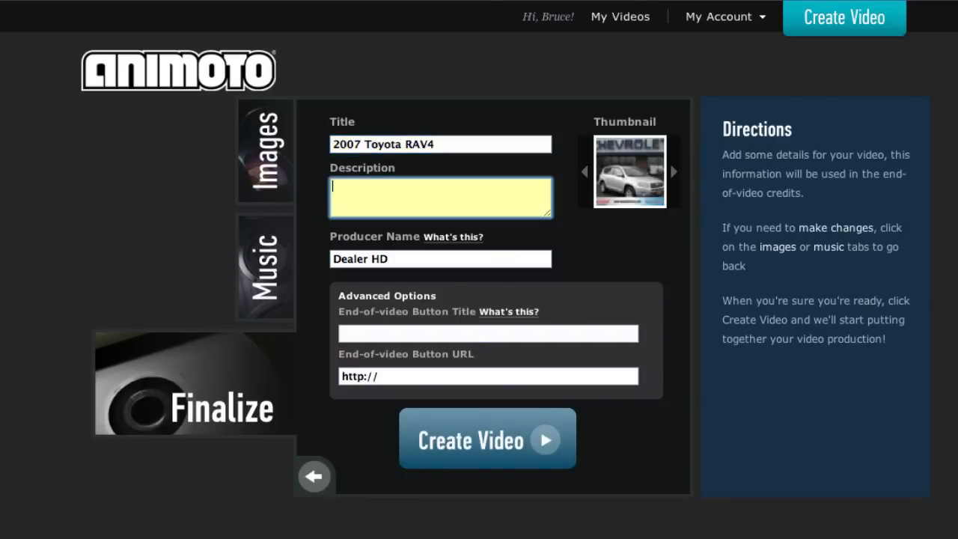
type("http:")
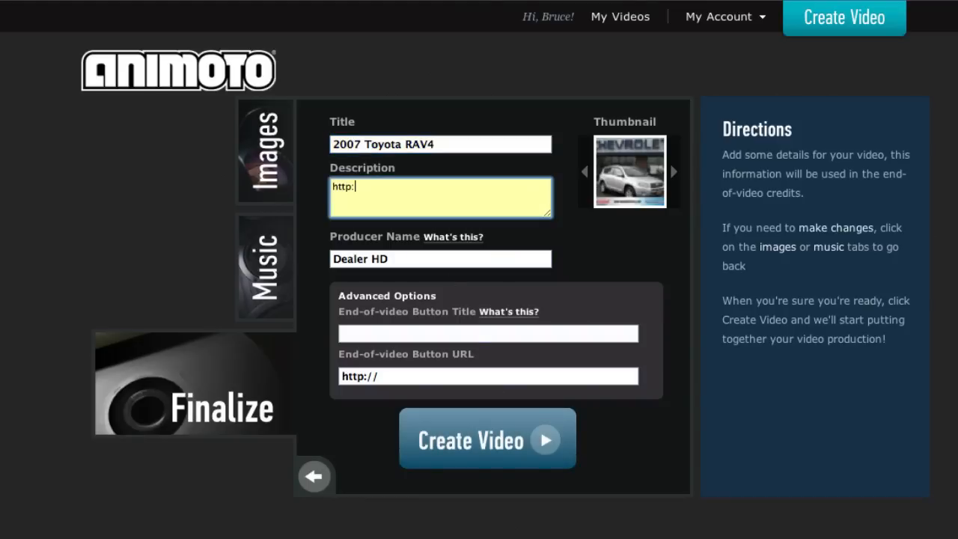
type("//d")
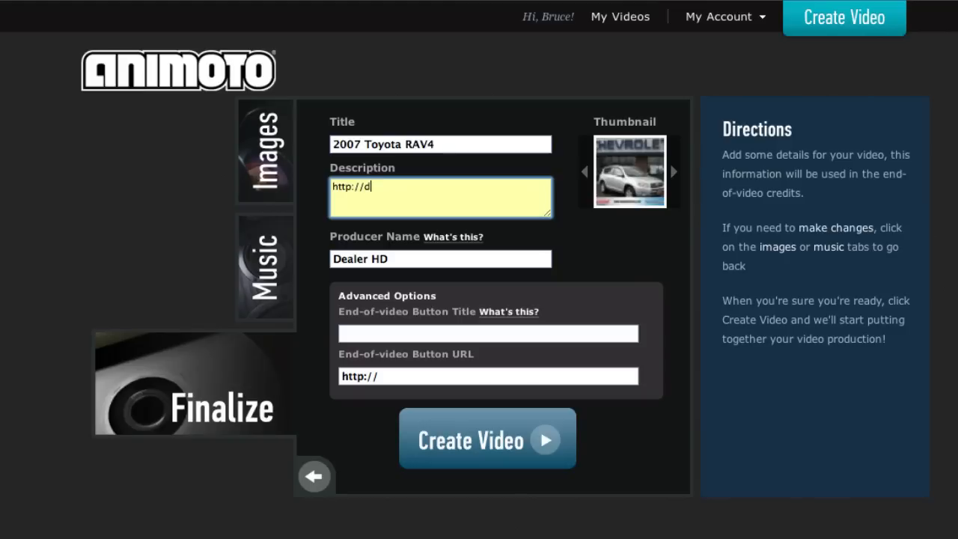
type("ealerhd.com")
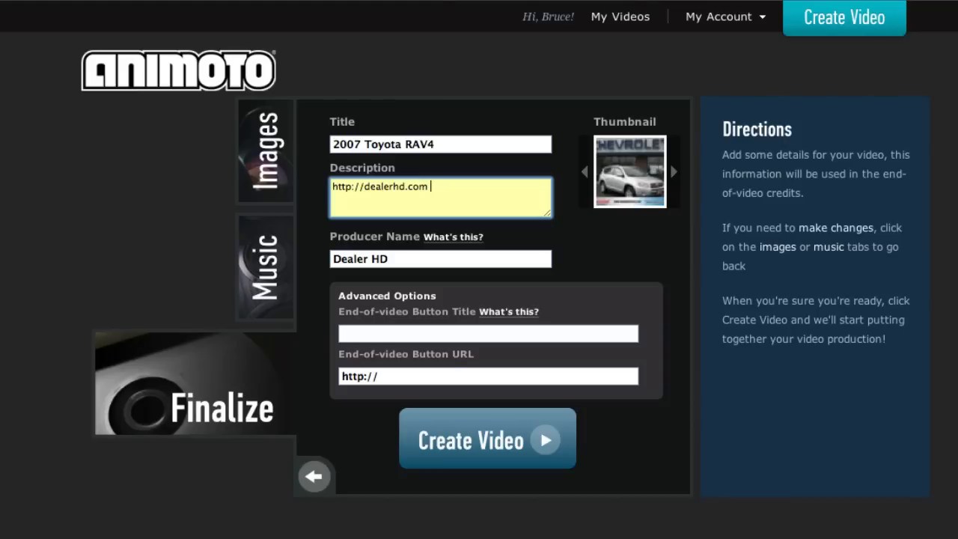
left_click(487, 438)
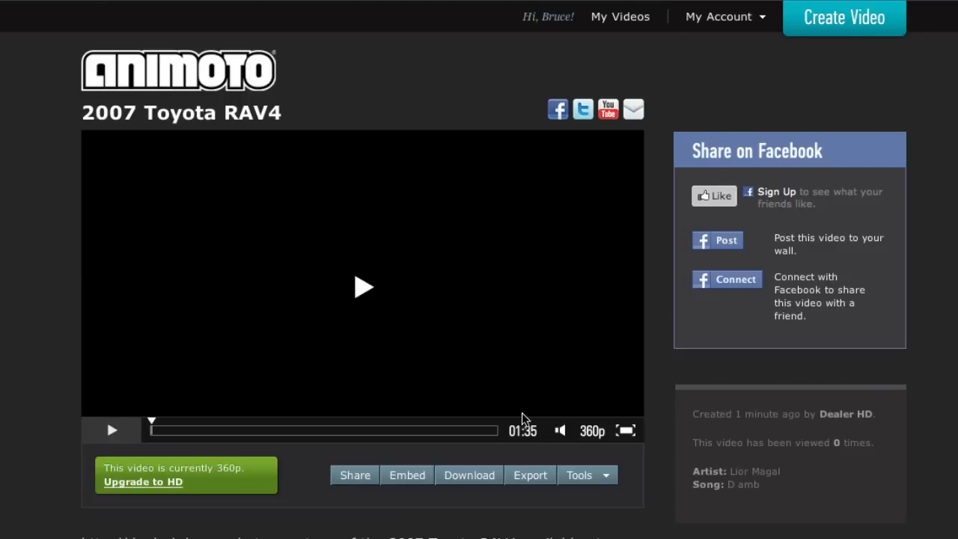
mouse_move(366, 291)
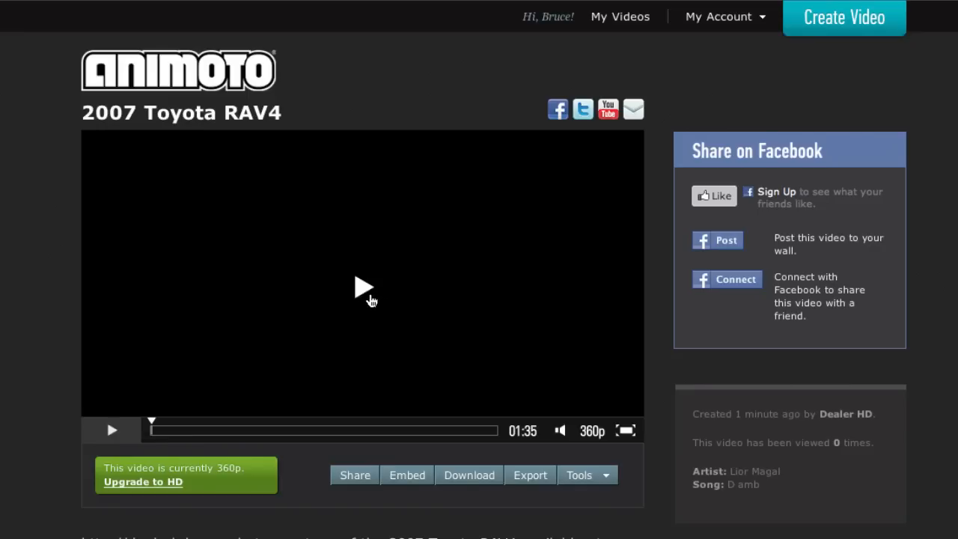
mouse_move(363, 293)
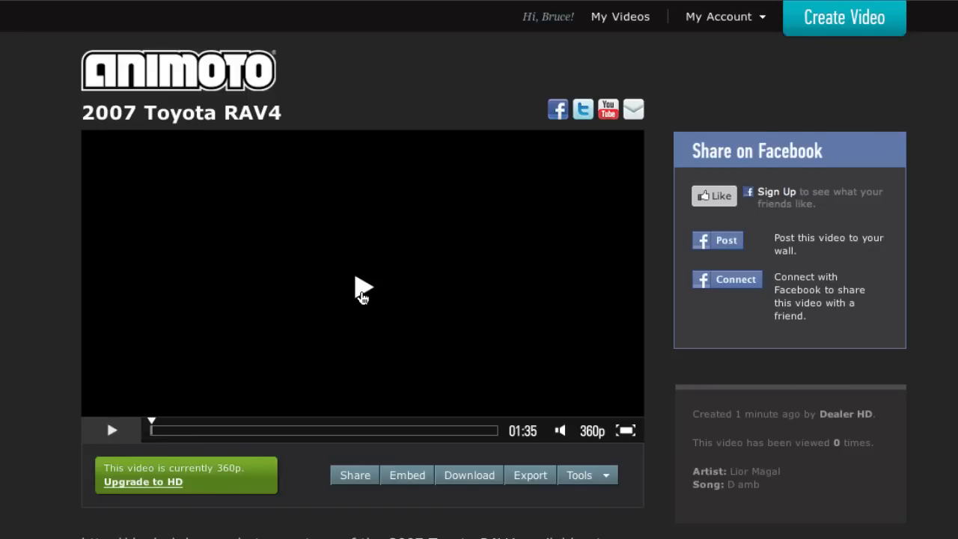
Play the finished 2007 Toyota RAV4 video and pause it at about 0:15
left_click(362, 288)
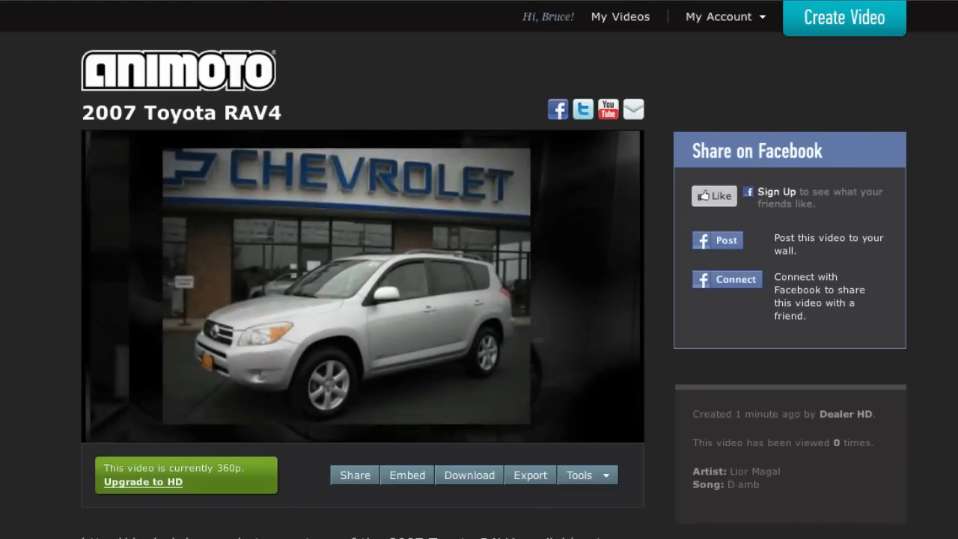
left_click(362, 288)
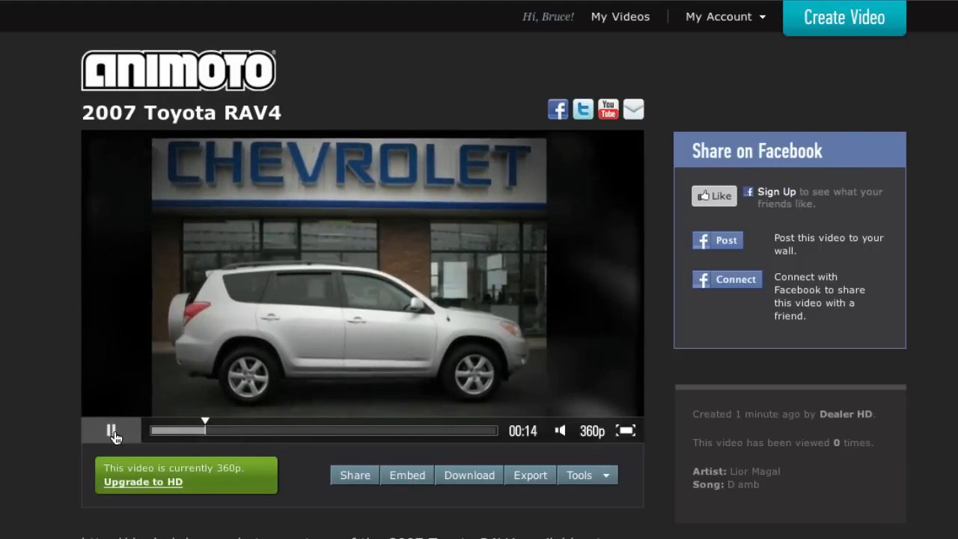
left_click(114, 430)
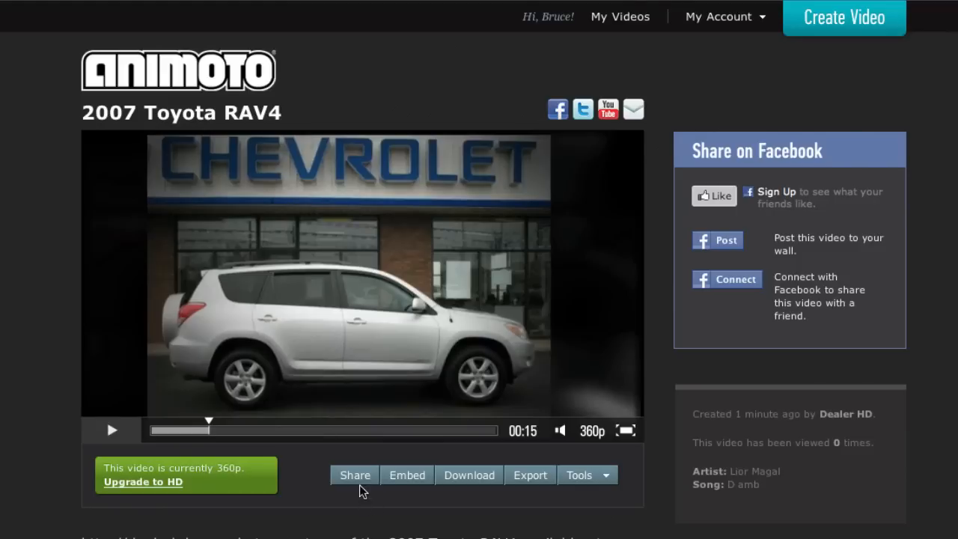
mouse_move(470, 475)
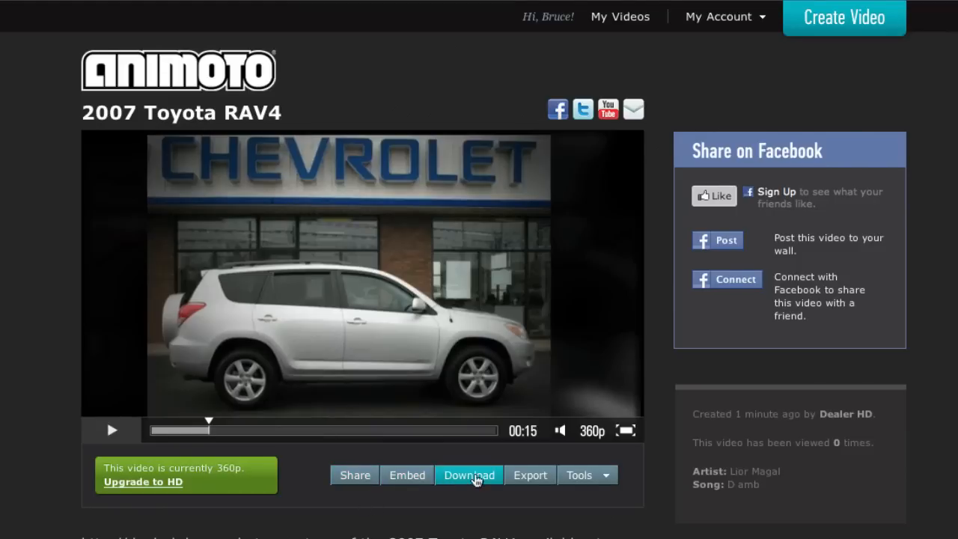
Begin the RAV4 video's export to YouTube, authorize account access, and dismiss the export window
left_click(530, 475)
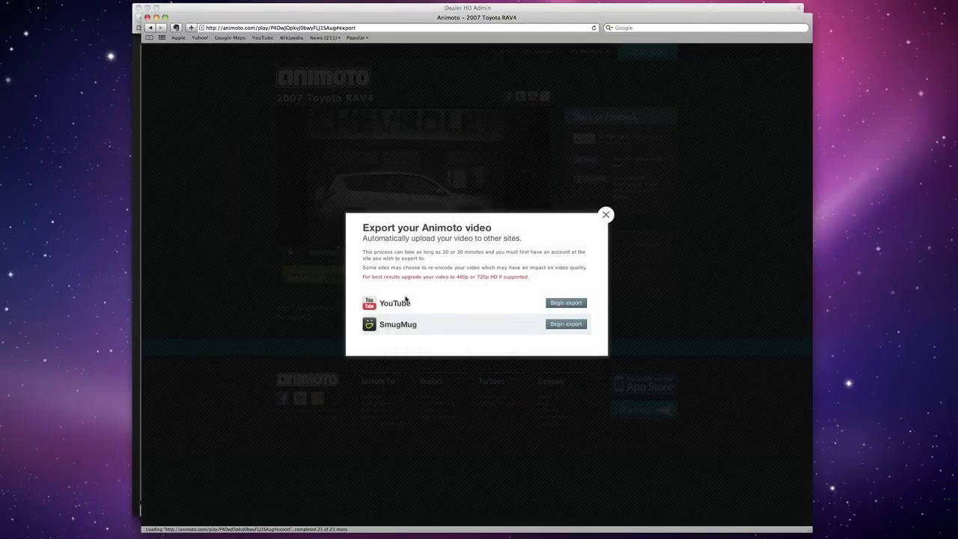
left_click(566, 303)
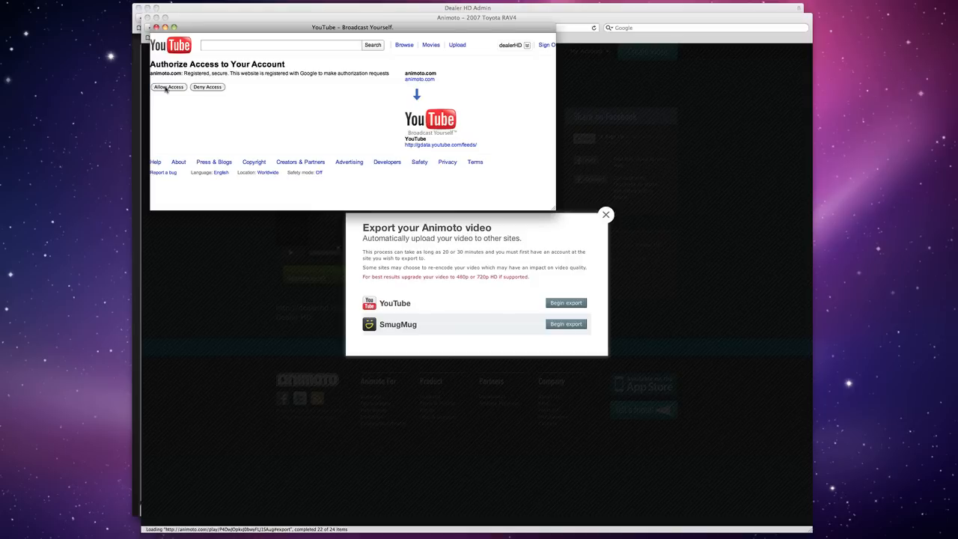
left_click(168, 87)
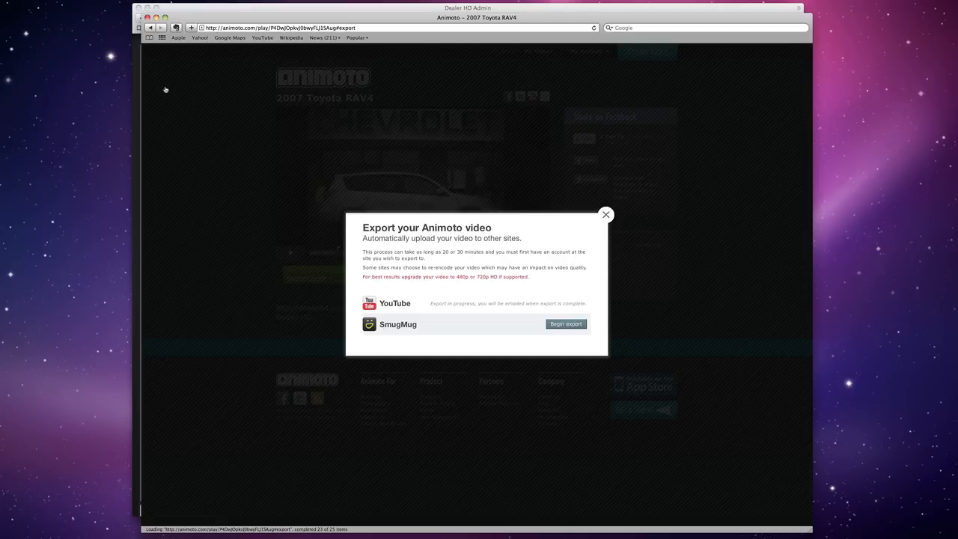
mouse_move(479, 305)
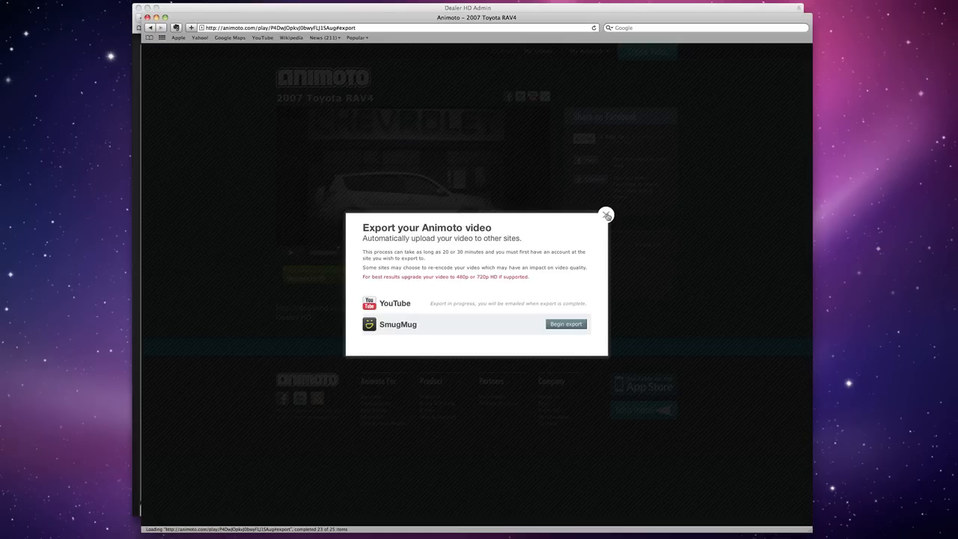
left_click(607, 215)
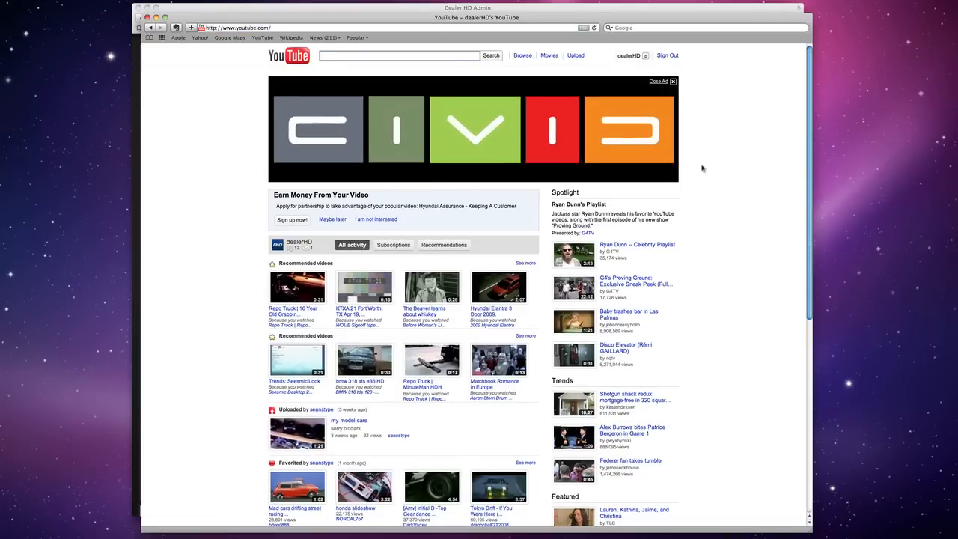
Show My Videos & Playlists, where the 2007 Toyota RAV4 upload is the newest entry
left_click(629, 56)
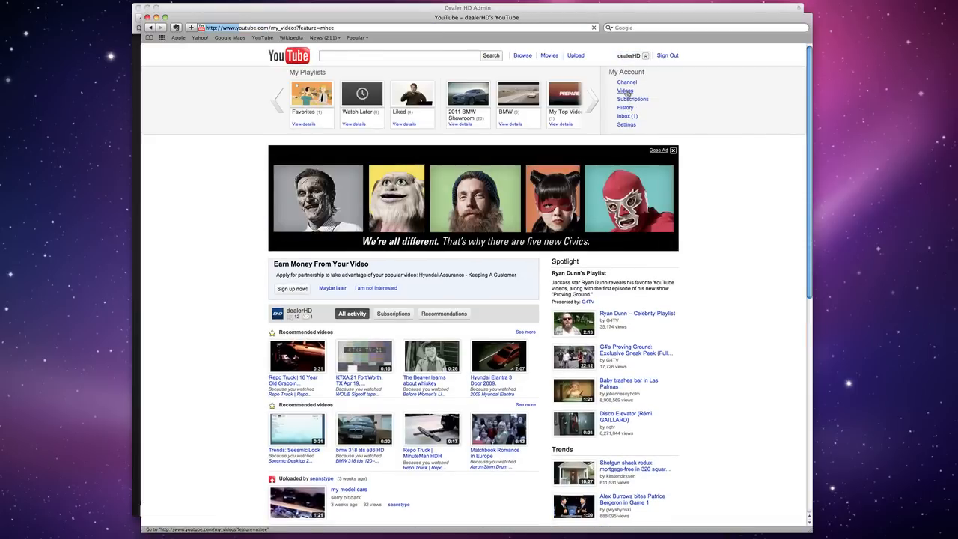
left_click(626, 91)
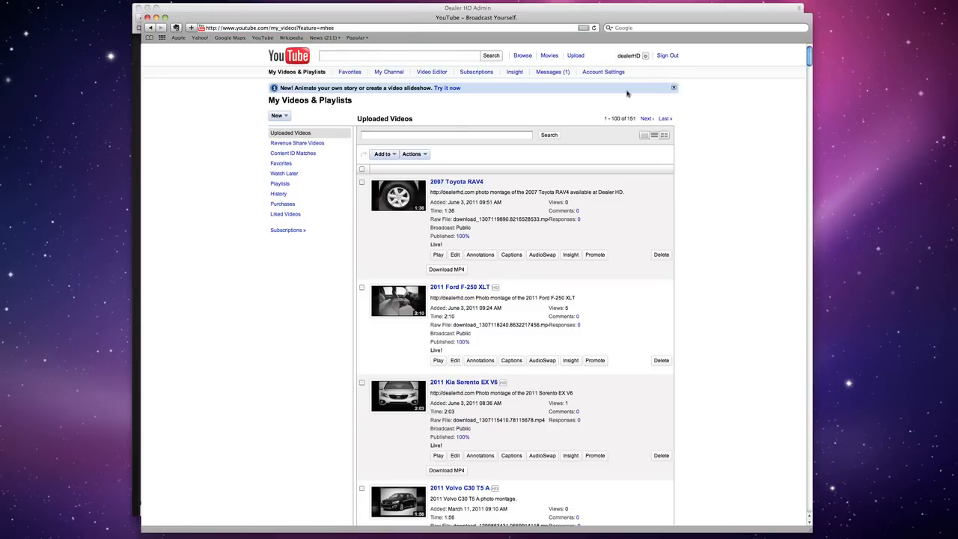
mouse_move(455, 254)
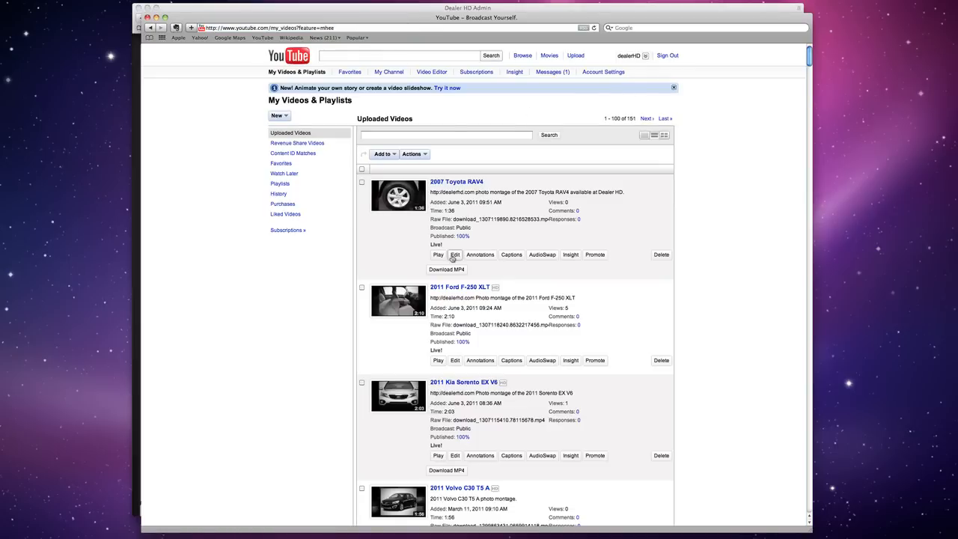
Edit the RAV4 video: replace the tags, set category Autos & Vehicles and recording date Today (June 3, 2011)
left_click(455, 254)
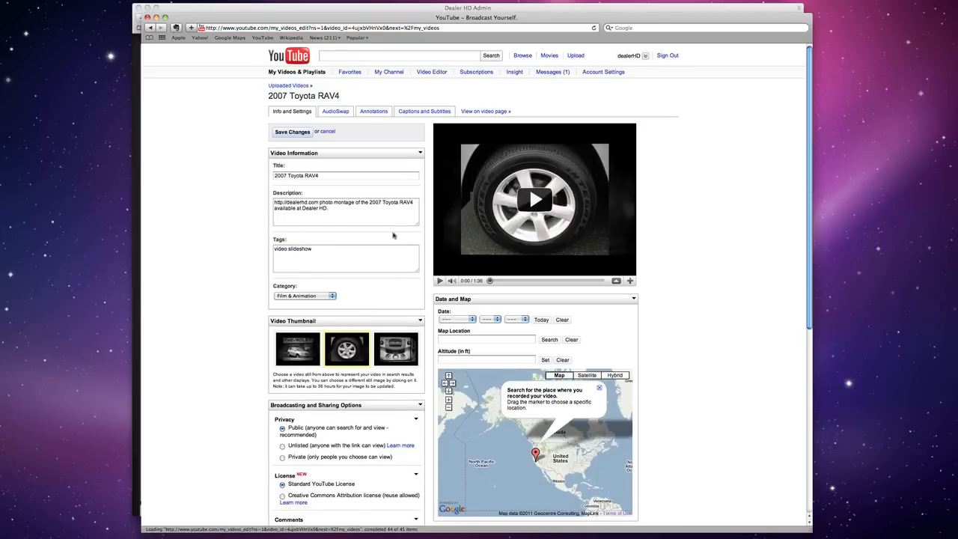
left_click(345, 257)
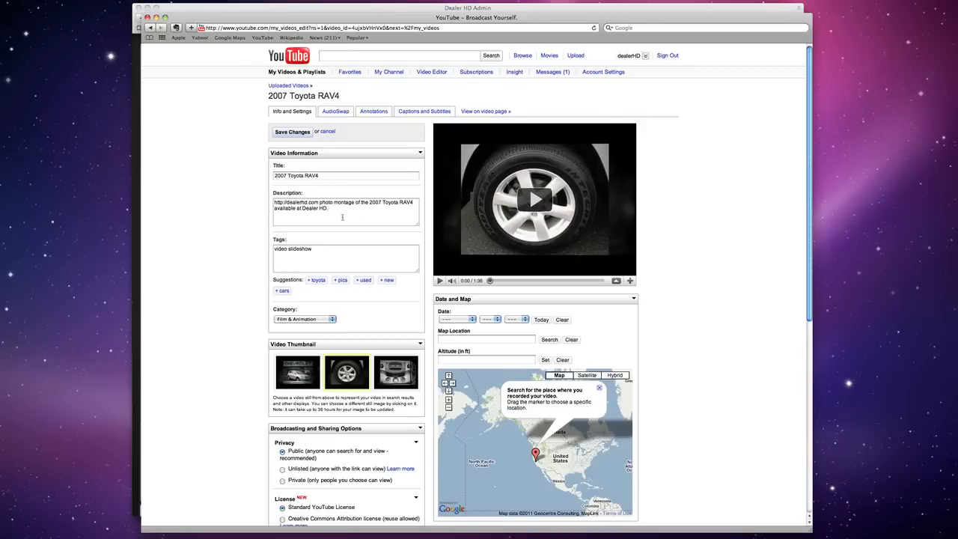
mouse_move(342, 236)
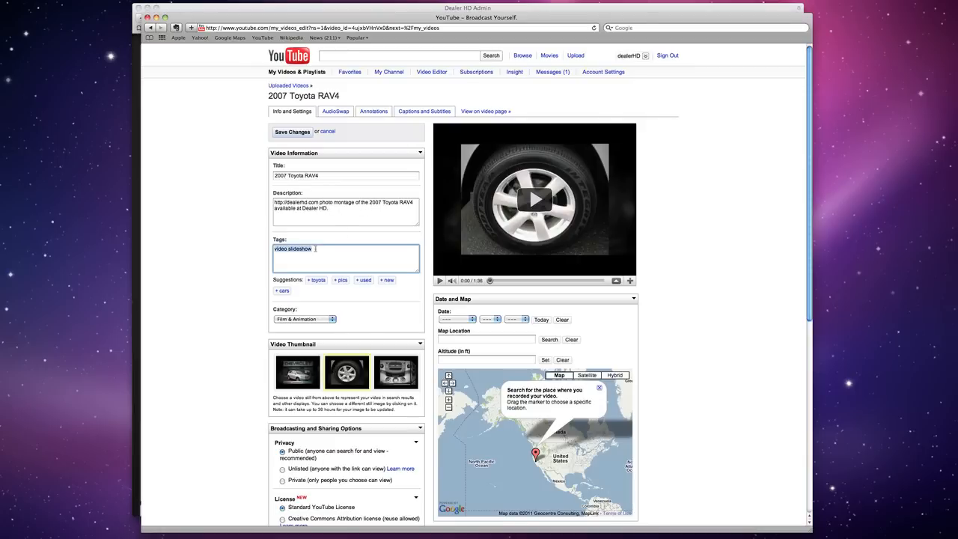
left_click(306, 319)
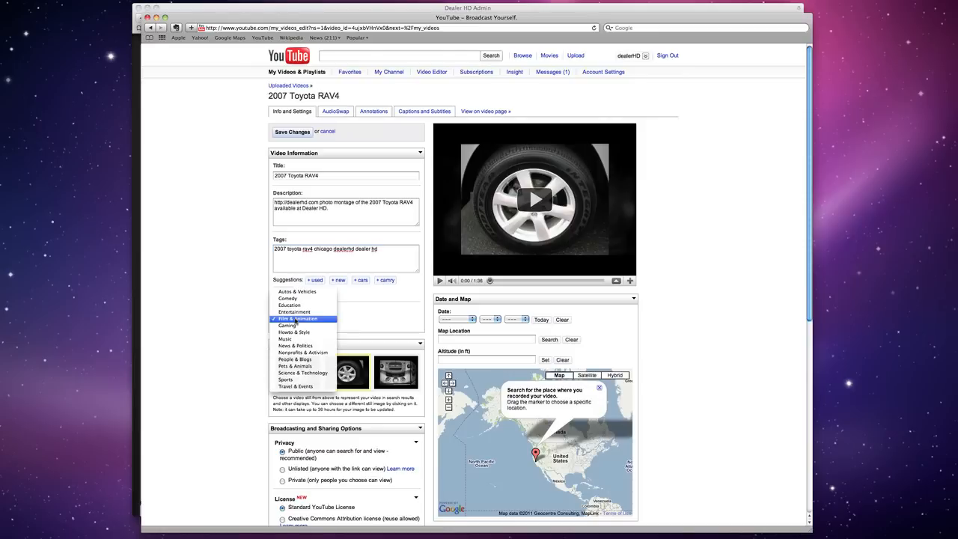
left_click(297, 290)
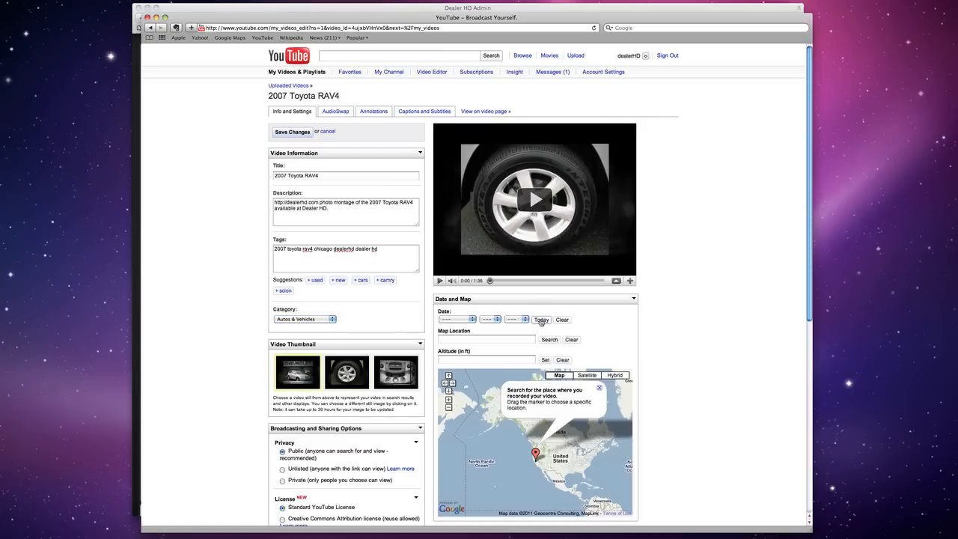
left_click(542, 320)
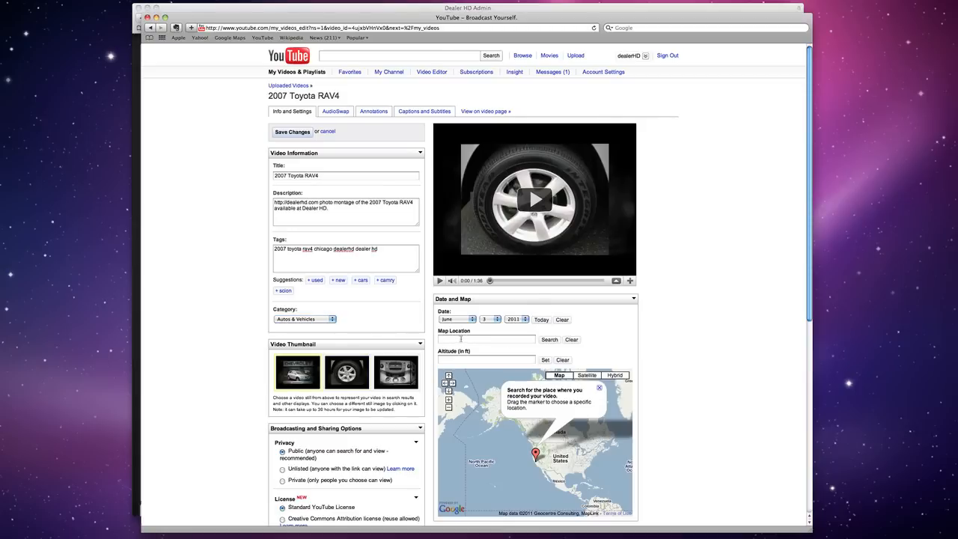
Save the updated video details and go to the video's public watch page
scroll("down", 3)
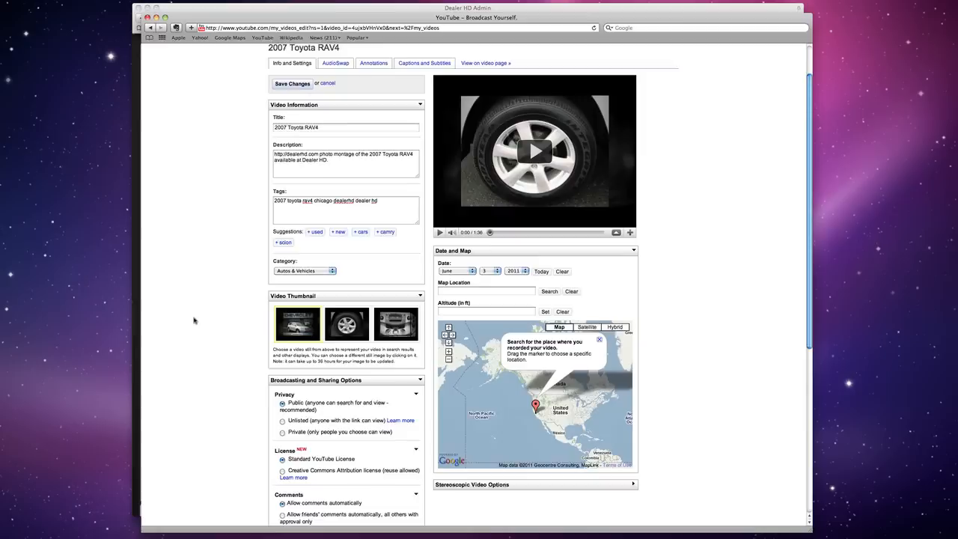
scroll("down", 3)
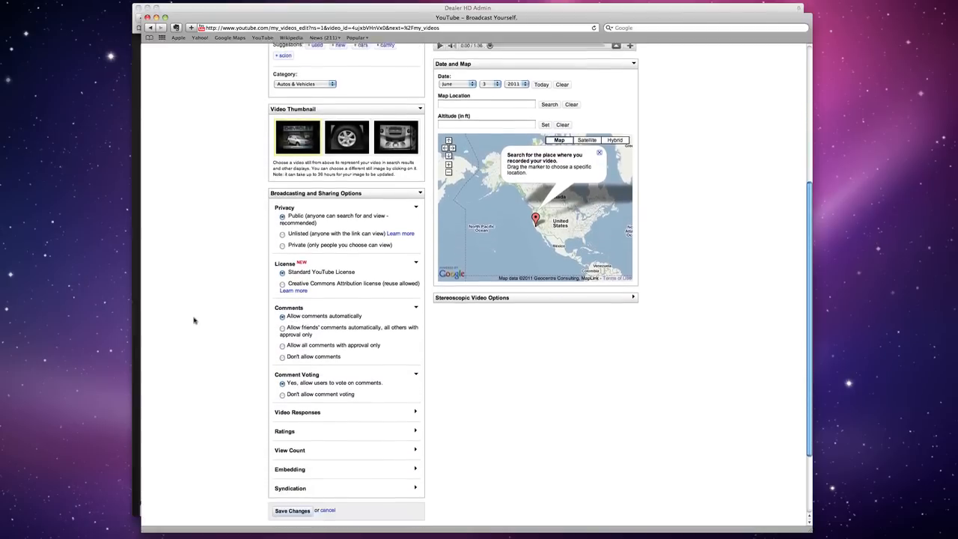
scroll("down", 3)
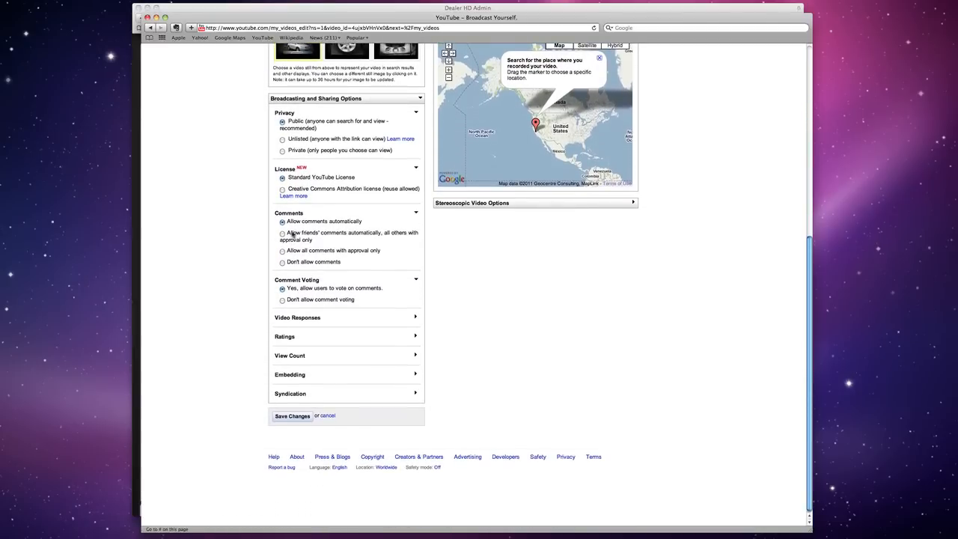
scroll("up", 3)
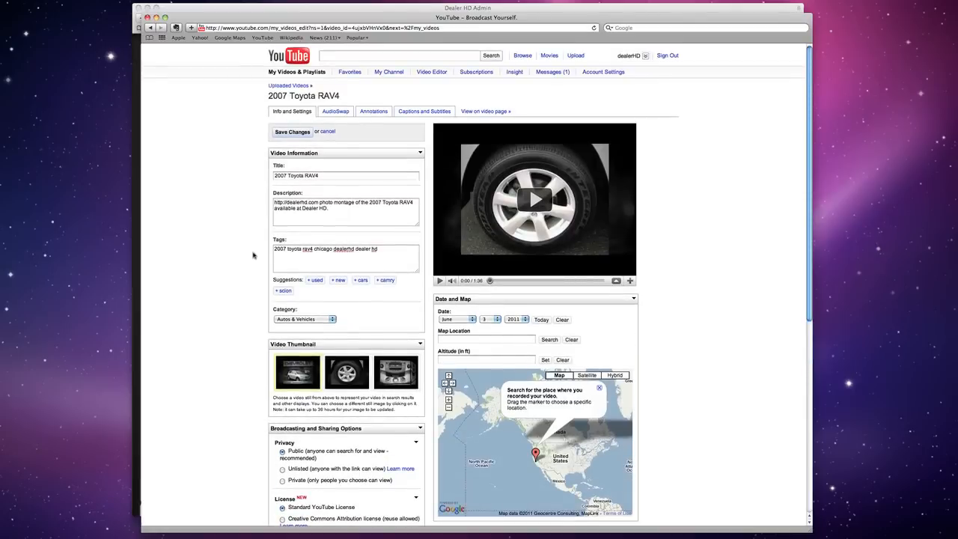
left_click(292, 132)
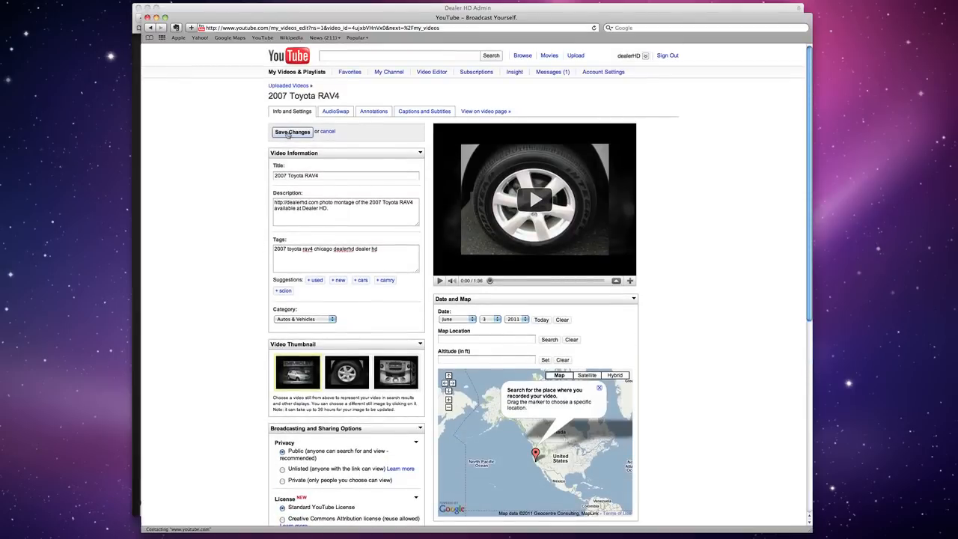
left_click(292, 132)
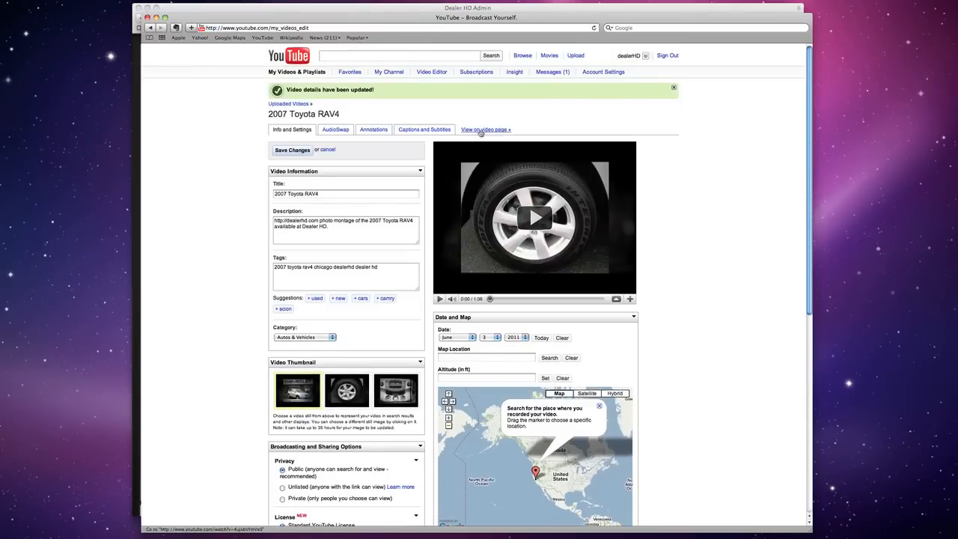
left_click(485, 129)
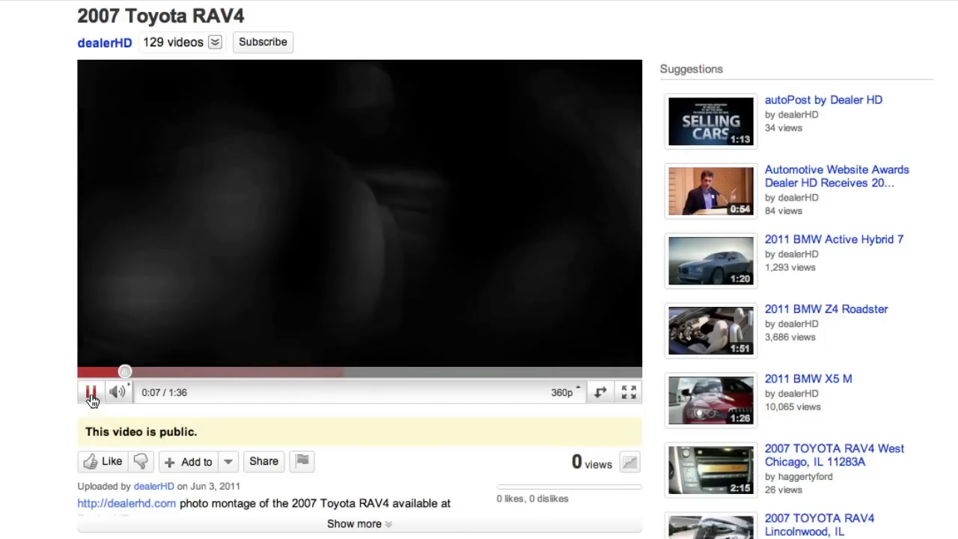
Pause the RAV4 video preview on its public watch page
left_click(90, 392)
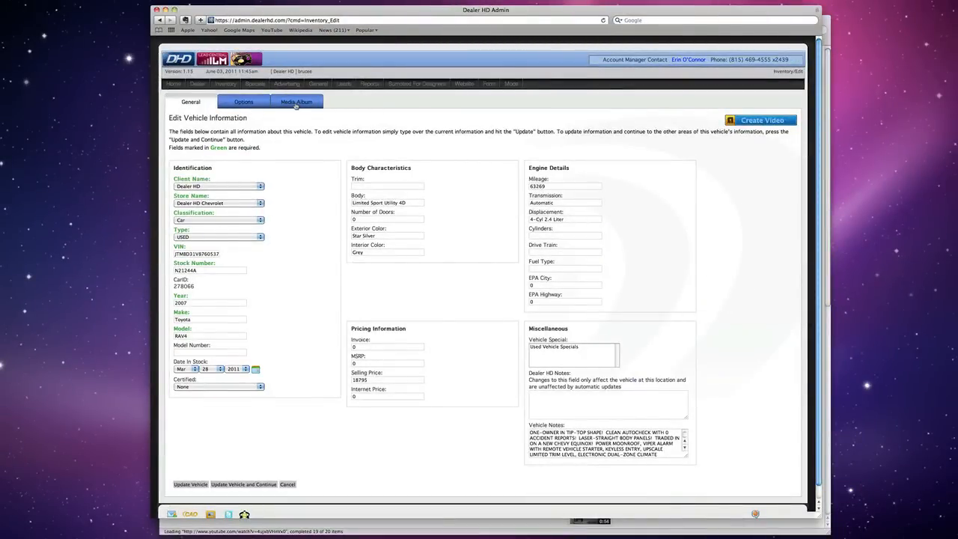
In Media Album > YouTube, associate the pasted RAV4 video URL via the Dealer HD Chevrolet account
left_click(297, 102)
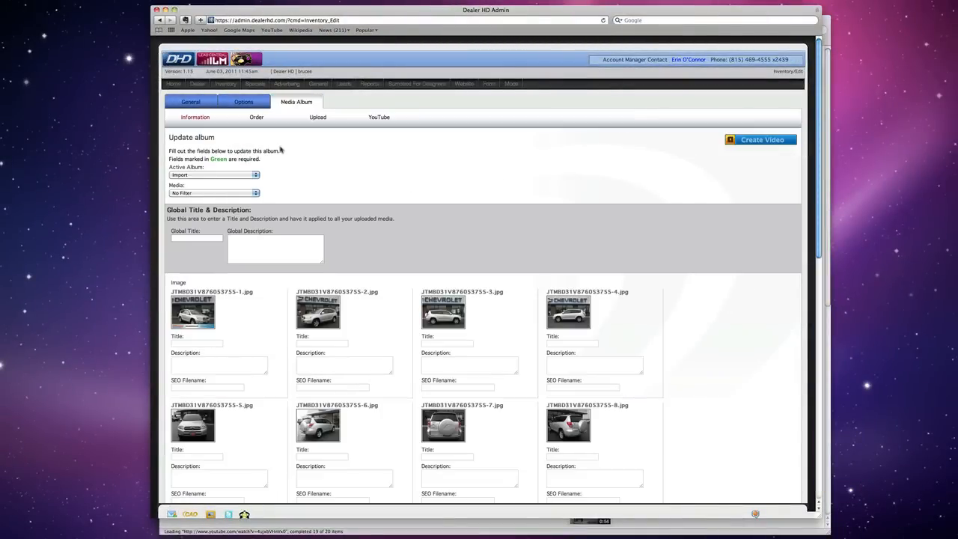
left_click(379, 117)
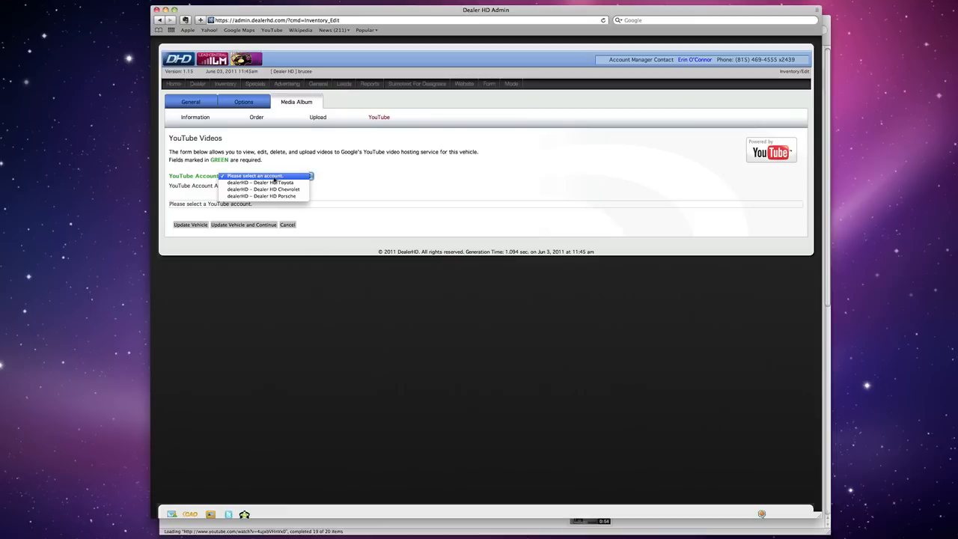
left_click(263, 188)
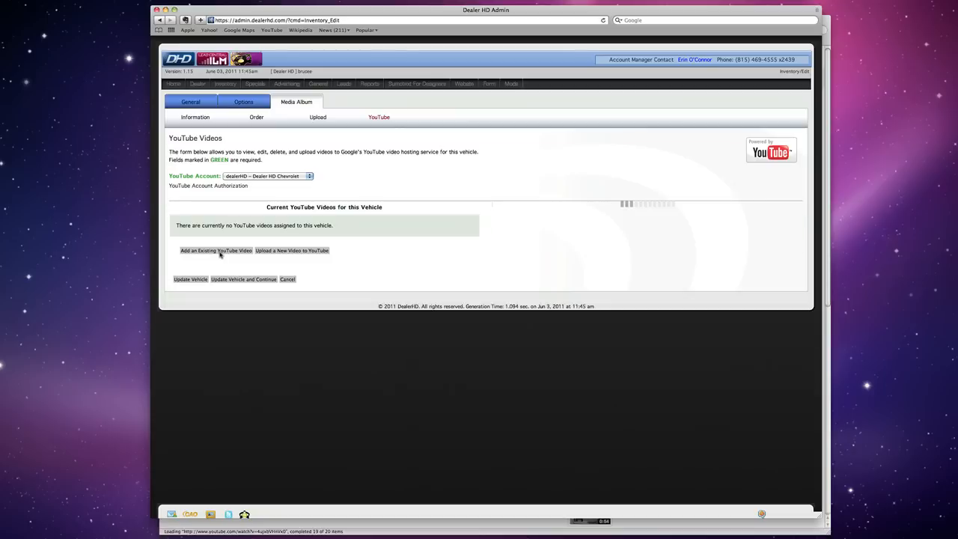
left_click(216, 250)
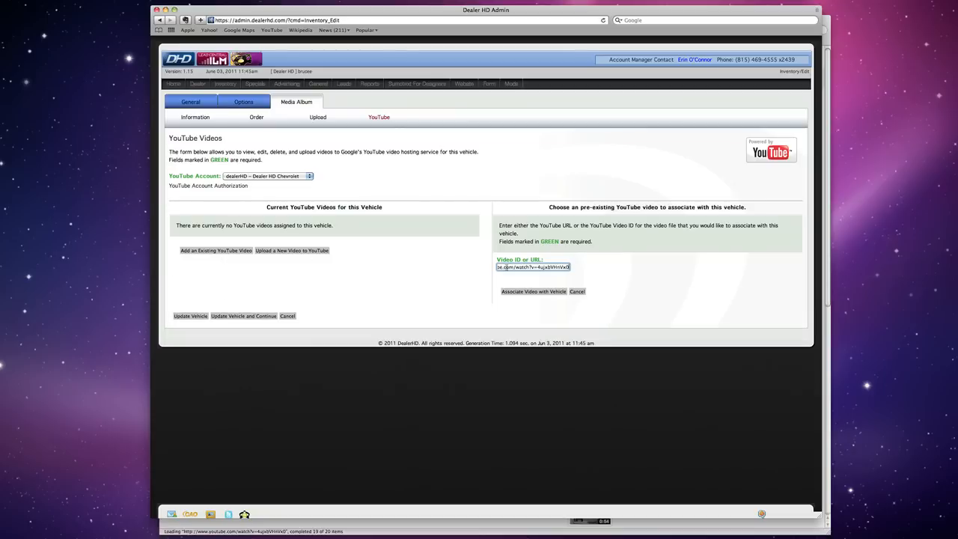
left_click(533, 291)
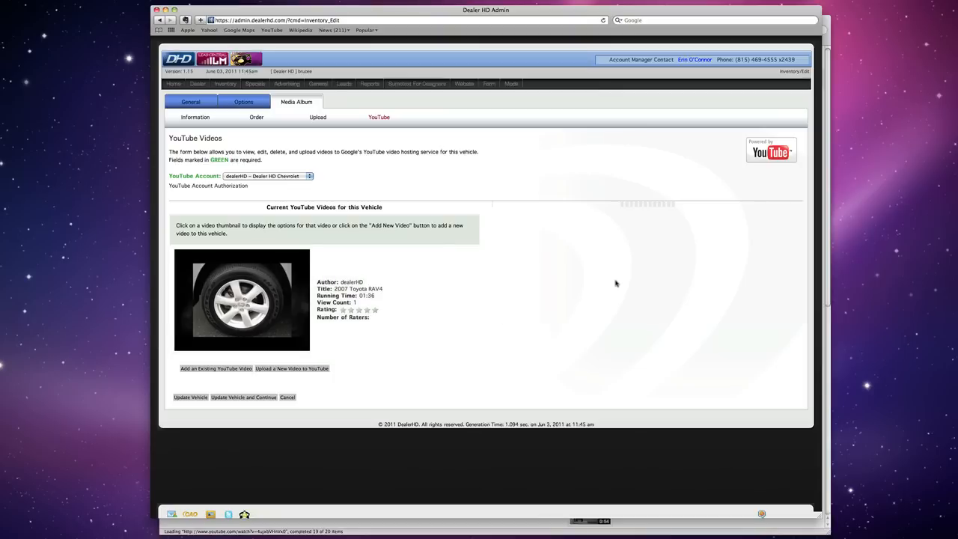
View the attached RAV4 video's details, including tags, 01:36 running time and watch links
left_click(242, 299)
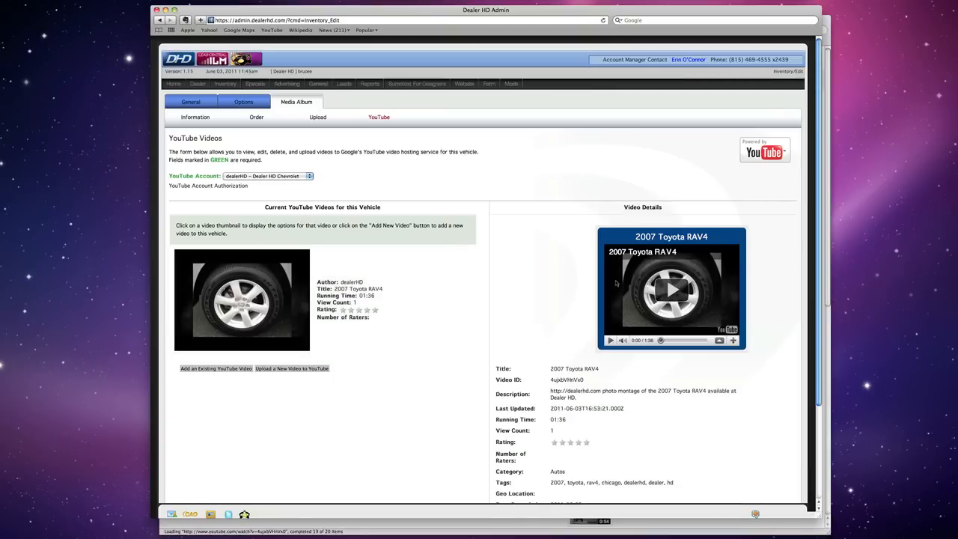
scroll("down", 3)
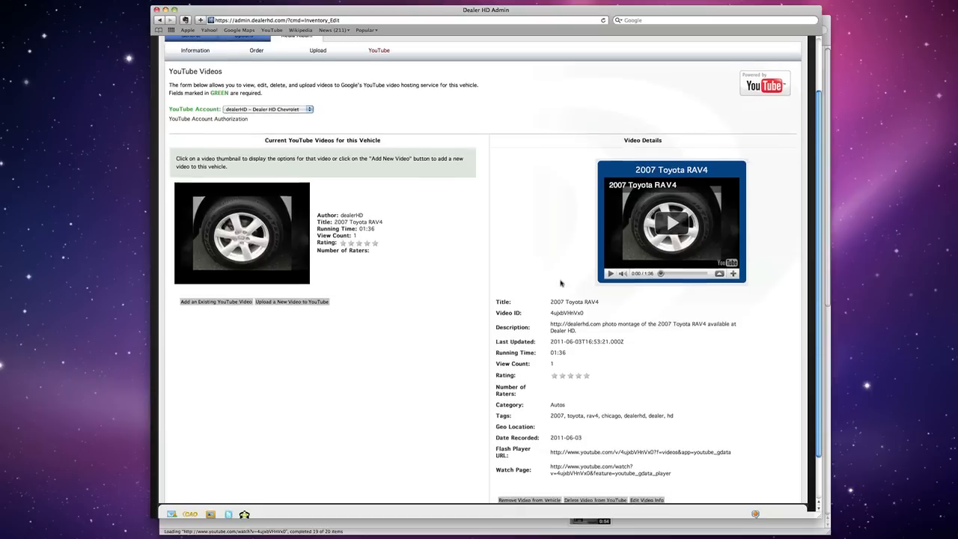
scroll("down", 3)
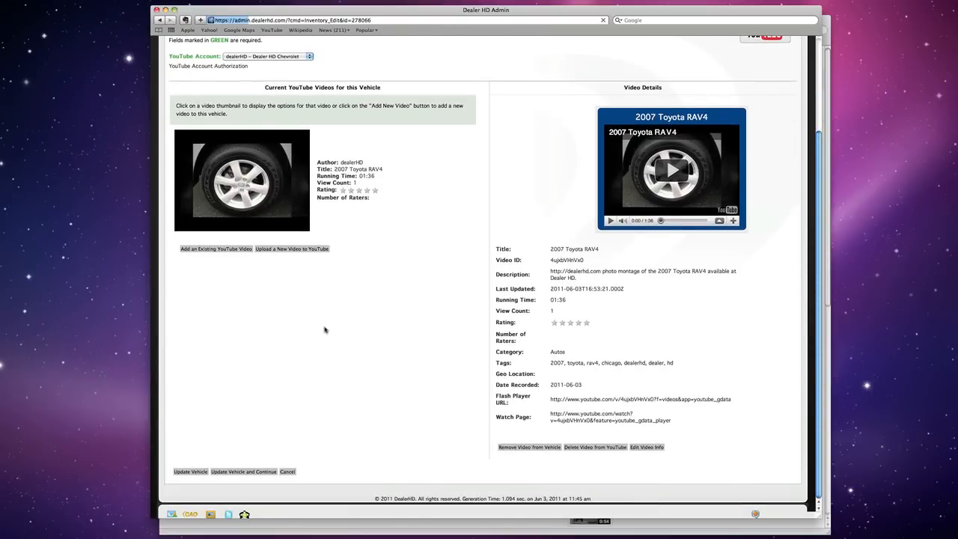
left_click(191, 471)
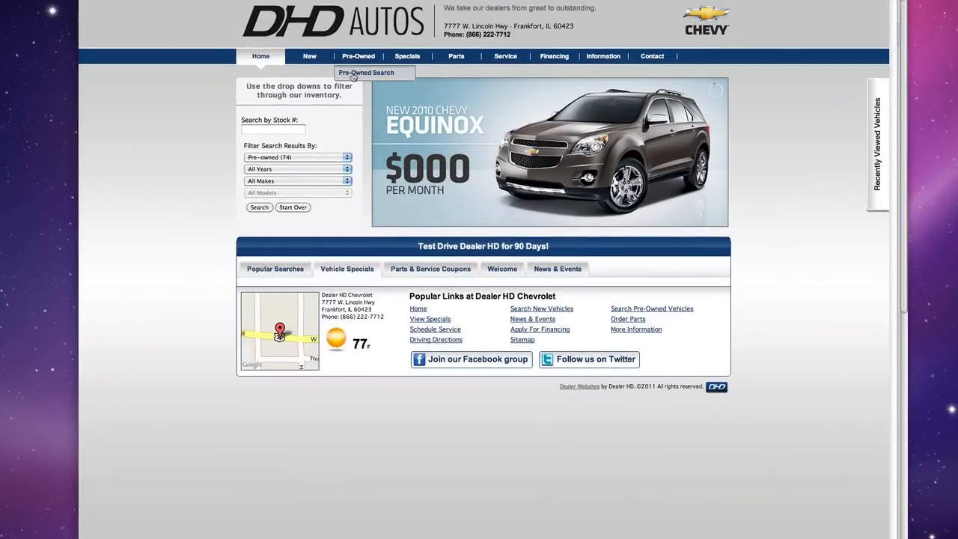
Search pre-owned inventory for 2007 Toyota RAV4 and view the listing's Videos section
left_click(366, 72)
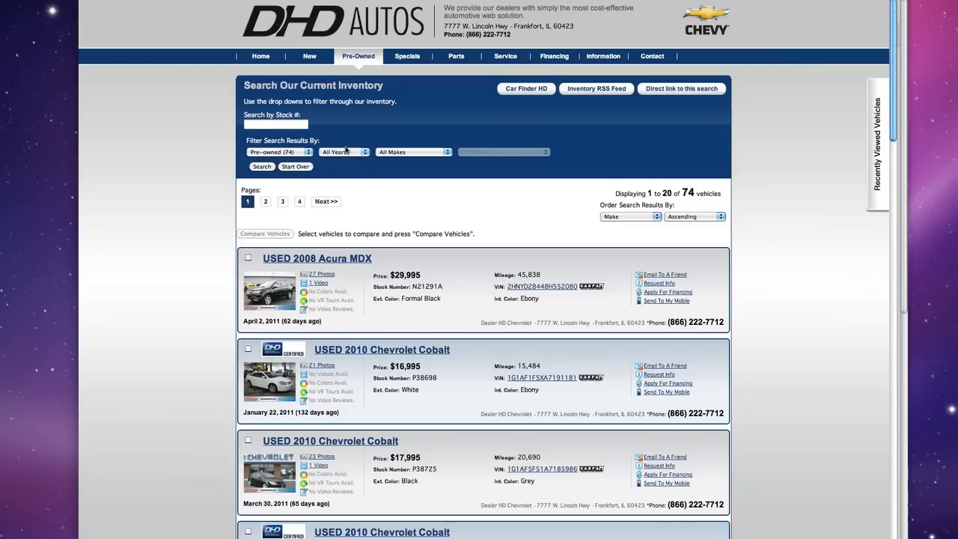
left_click(342, 153)
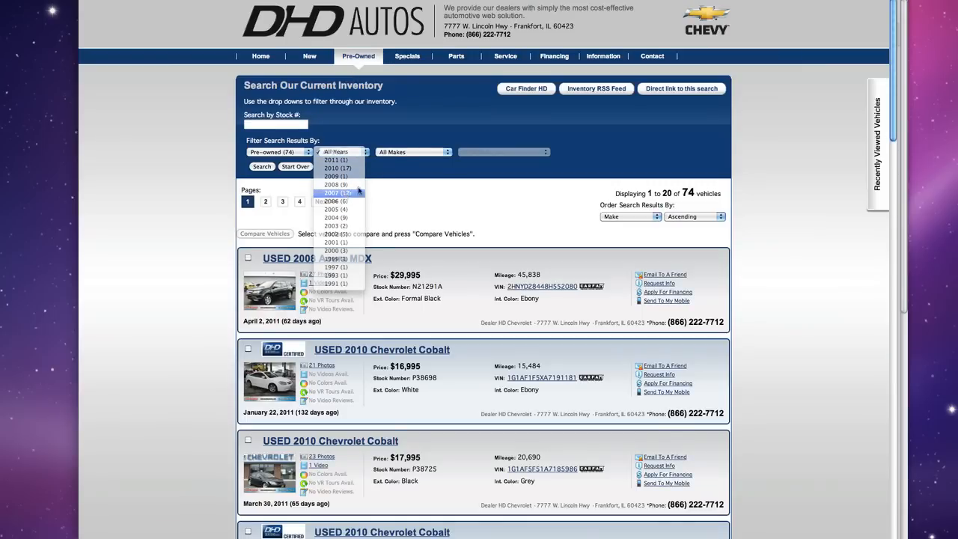
left_click(335, 192)
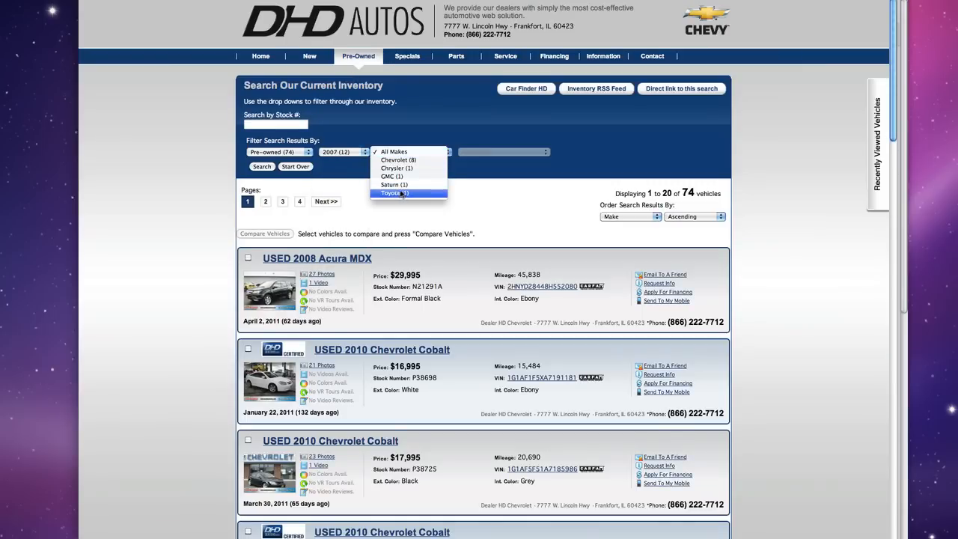
left_click(392, 192)
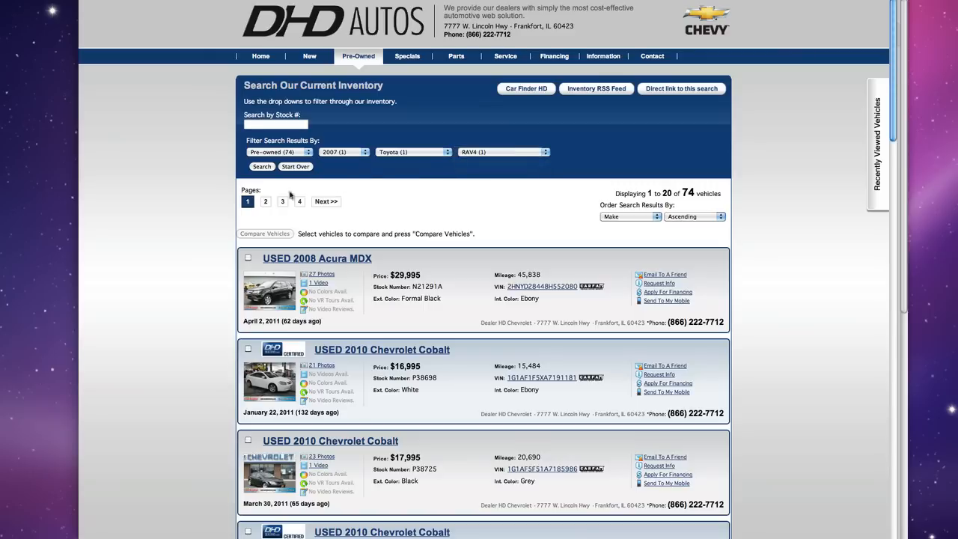
left_click(261, 166)
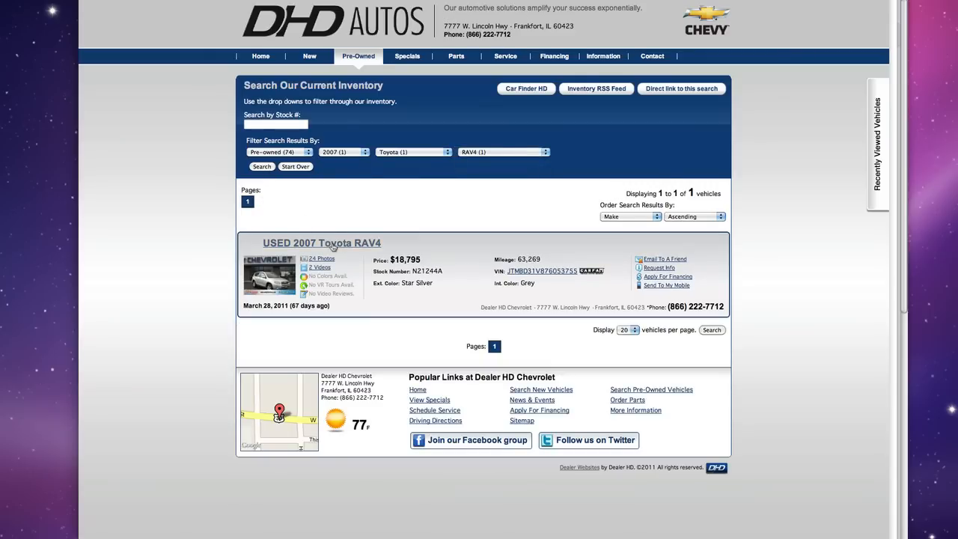
left_click(322, 257)
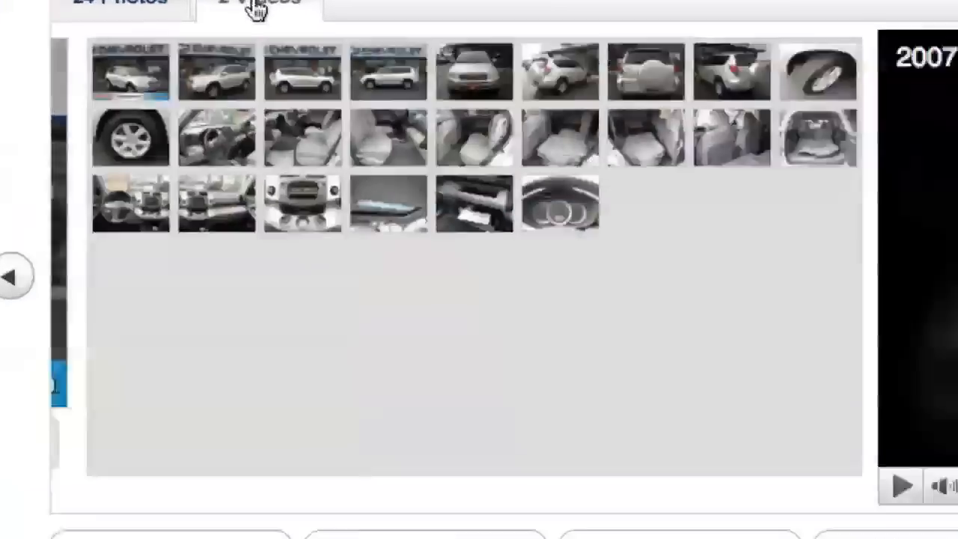